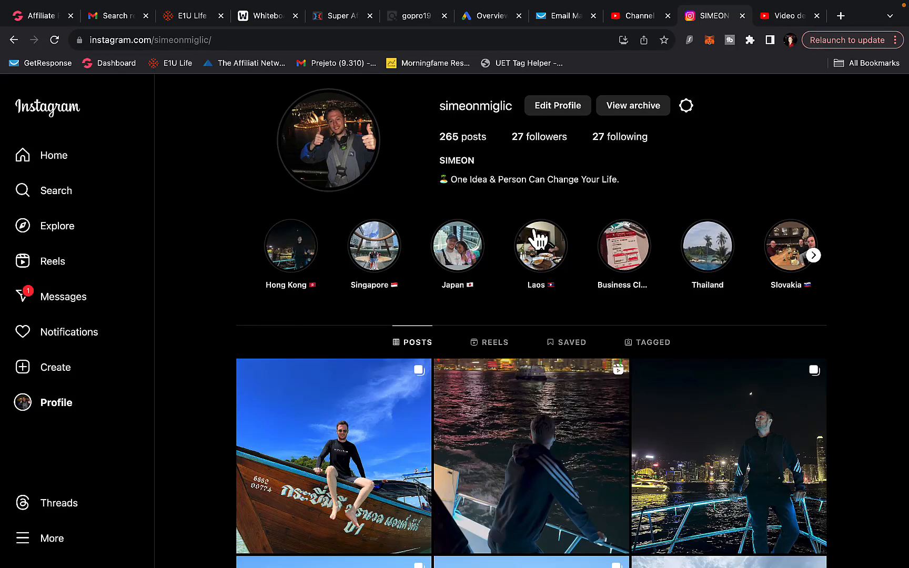
mouse_move(156, 20)
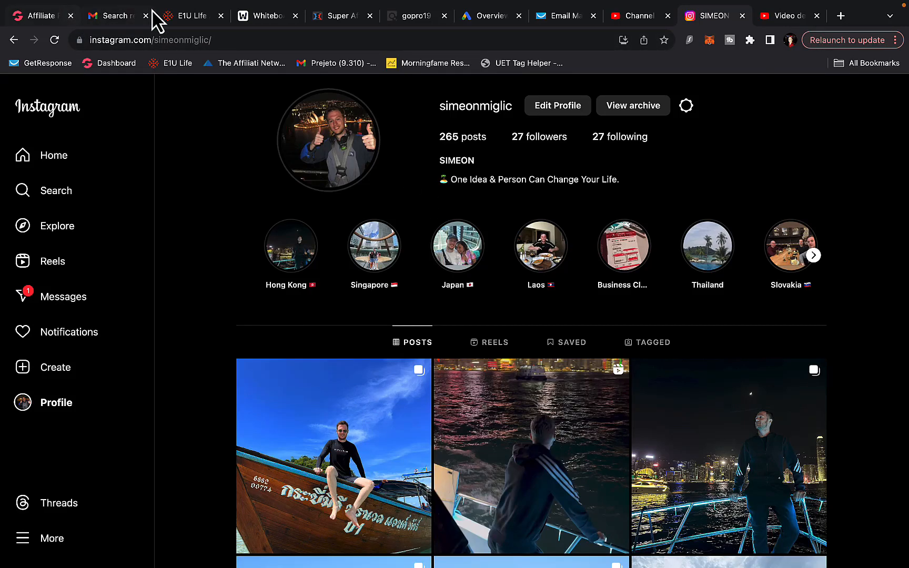
Switch to the GrooveSell affiliate dashboard with $8,488.00 revenue and $3,976.80 commission
left_click(38, 15)
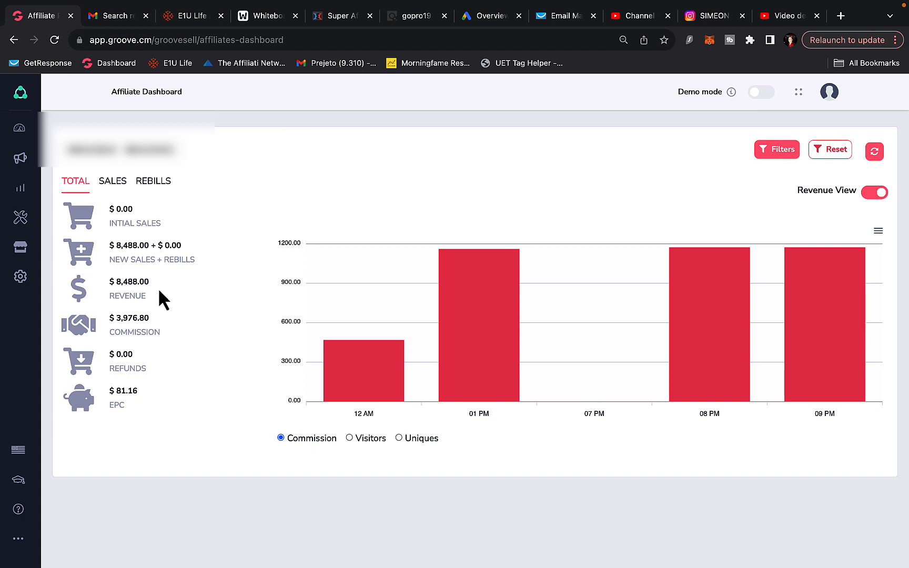
mouse_move(111, 318)
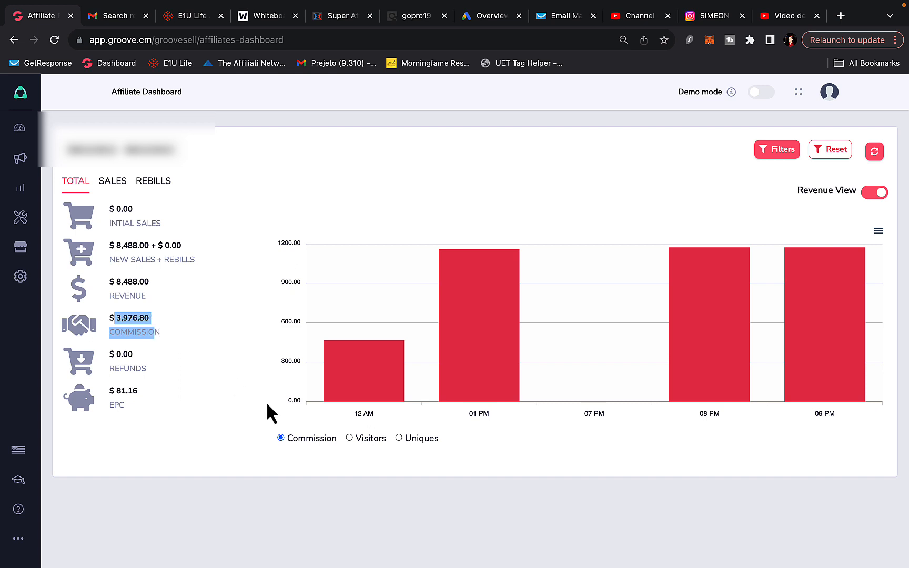
mouse_move(578, 378)
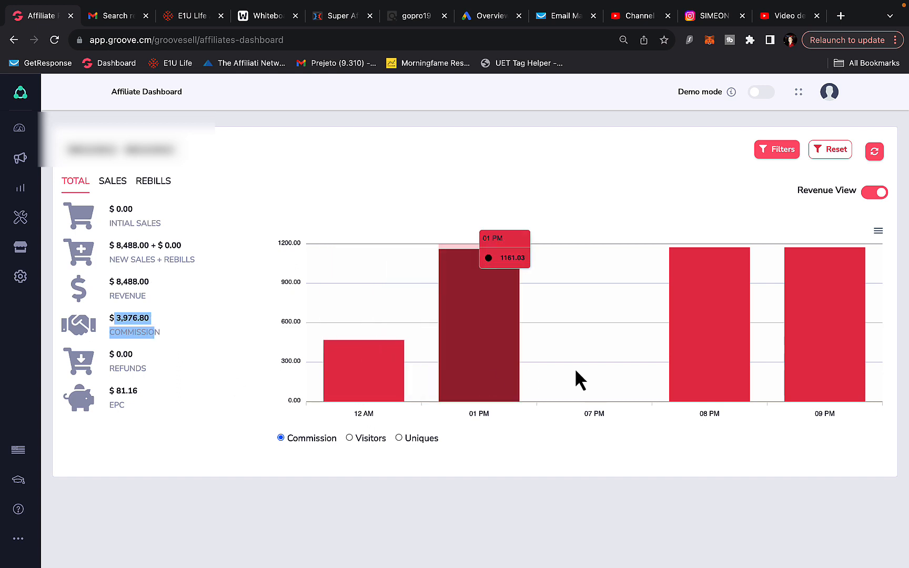
mouse_move(565, 371)
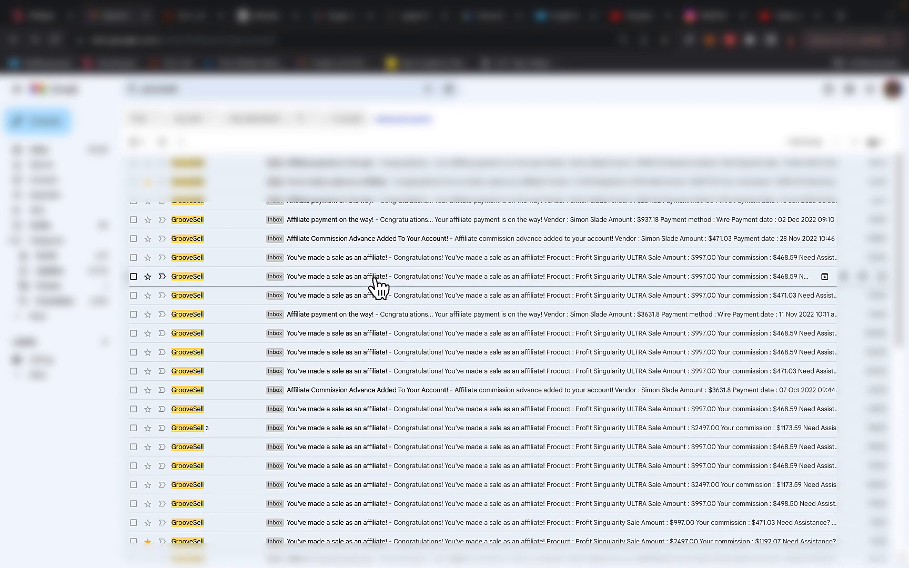
Scroll through the GrooveSell 'You've made a sale as an affiliate!' emails in Gmail
scroll("down", 3)
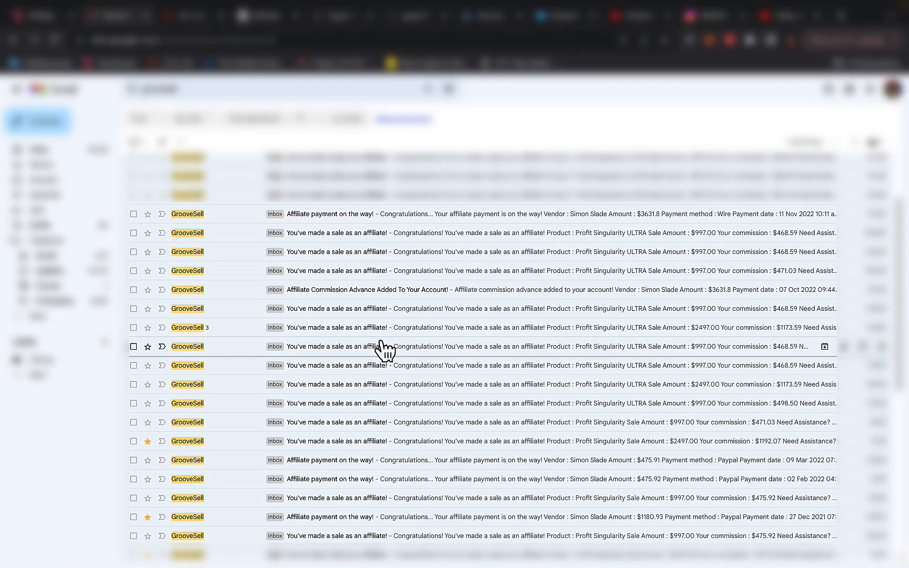
scroll("down", 3)
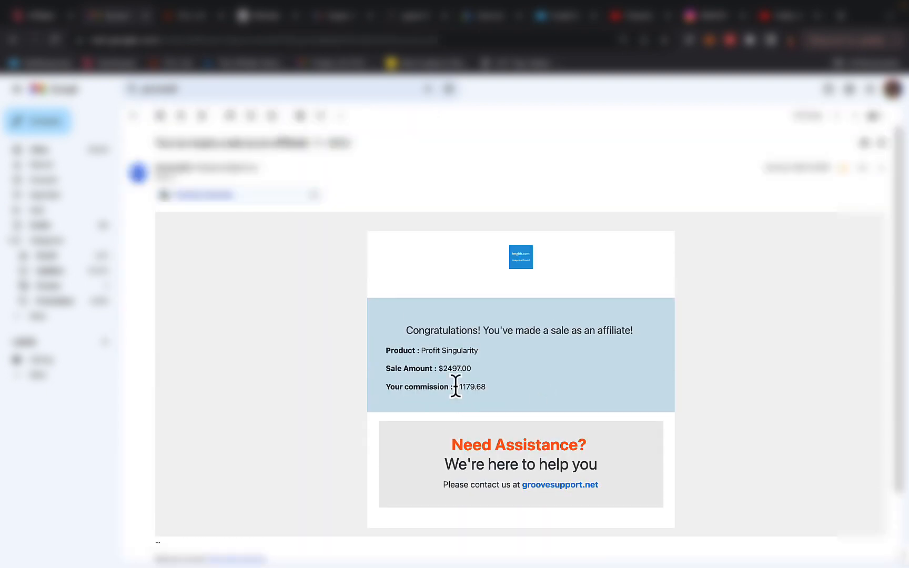
Highlight the $1173.59 commission and the sale announcement wording in the GrooveSell emails
double_click(469, 387)
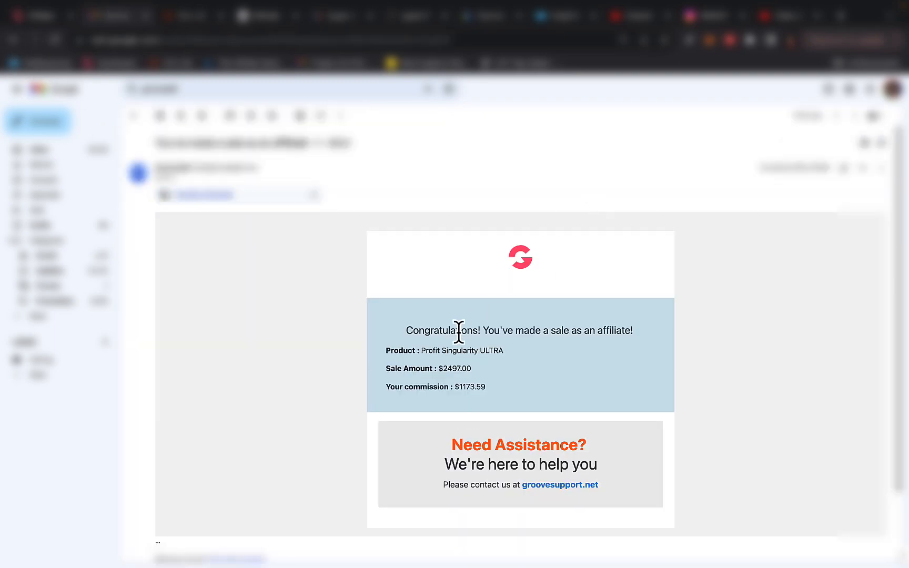
double_click(469, 387)
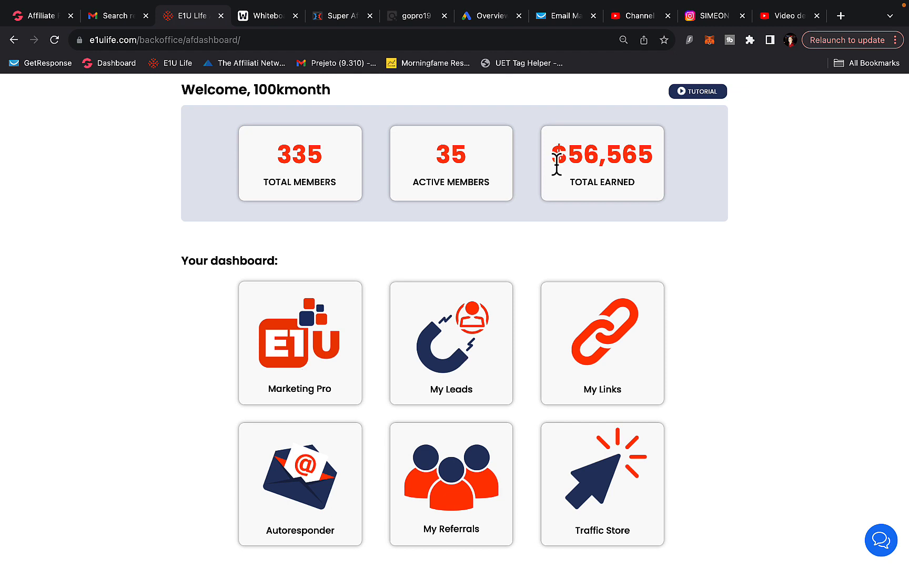
Highlight the $56,565 Total Earned figure on the E1U Life dashboard and reload the page
double_click(602, 154)
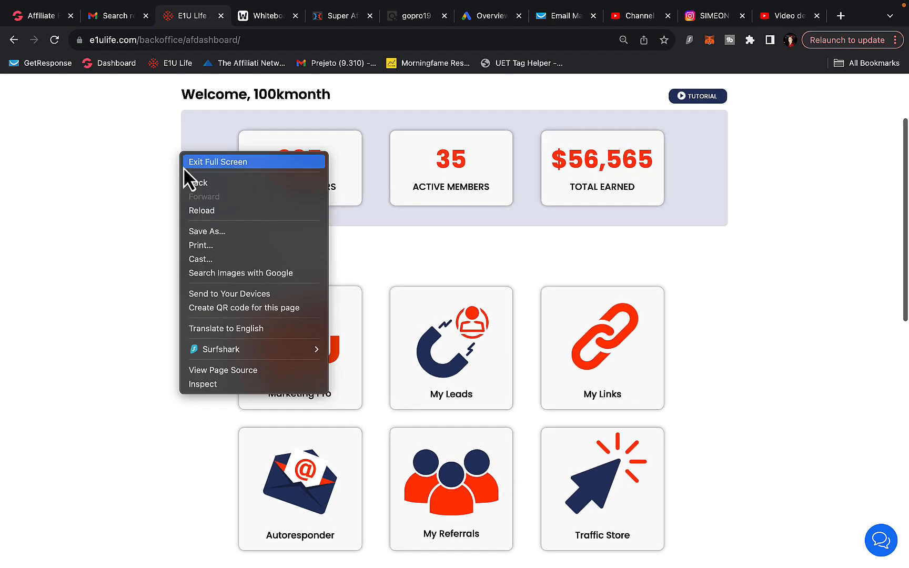
left_click(202, 210)
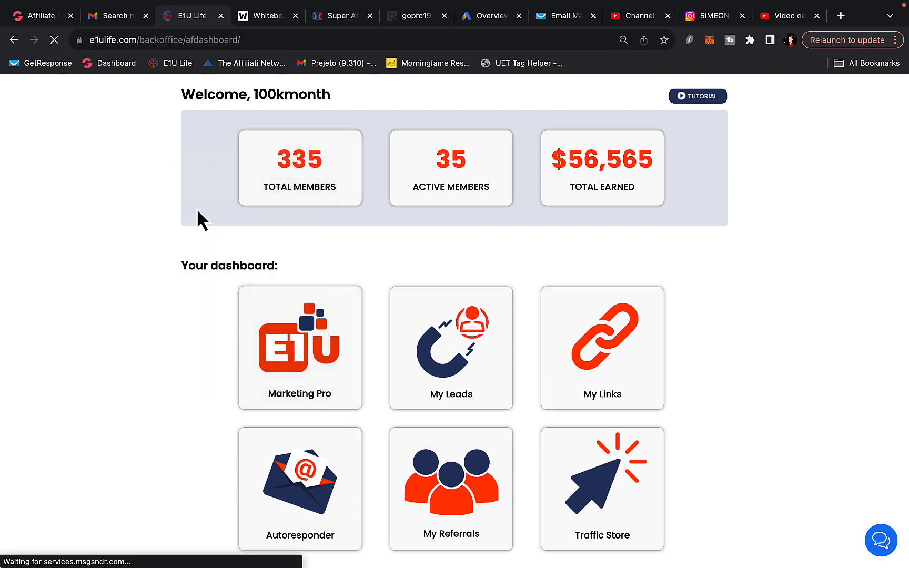
mouse_move(319, 38)
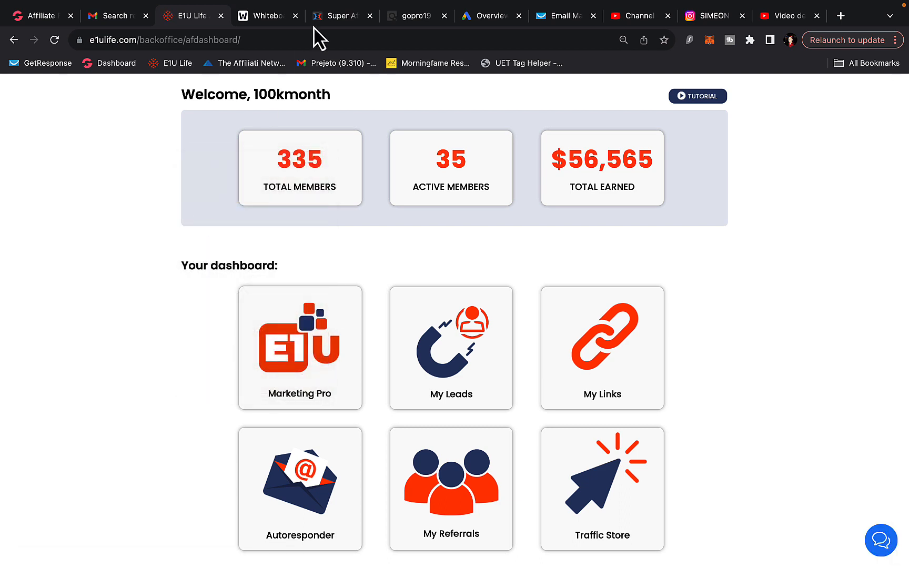
mouse_move(267, 14)
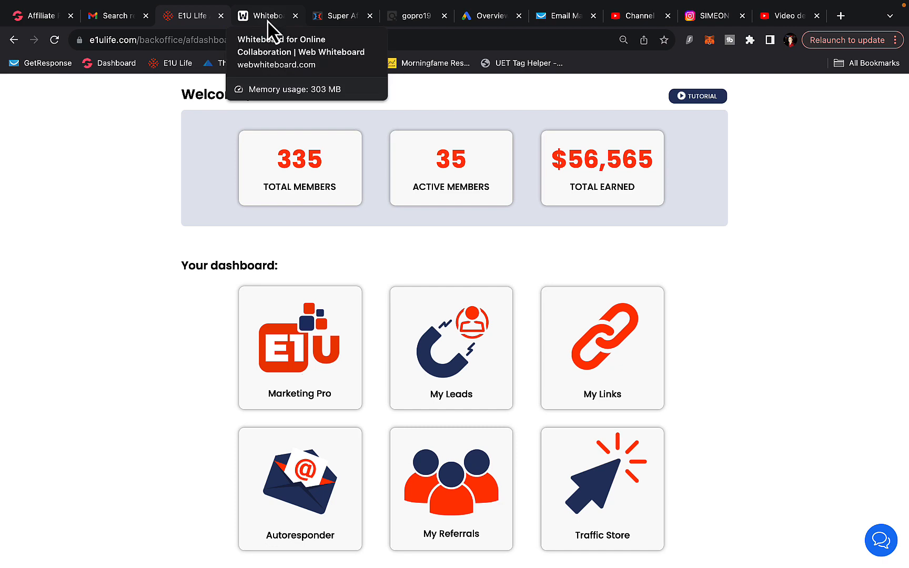
View the funnel whiteboard past its board-not-found notice, then the Google Ads overview with 158K impressions
left_click(267, 16)
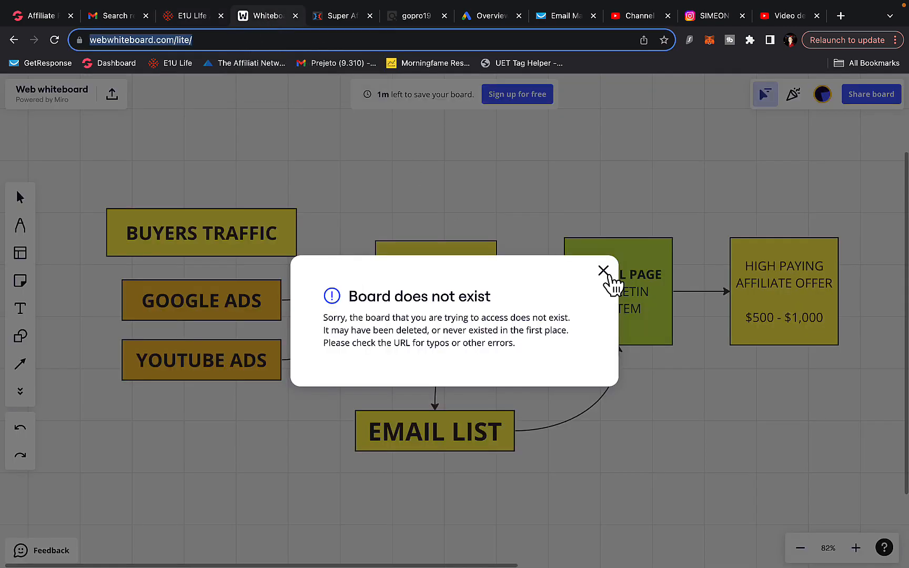
left_click(604, 270)
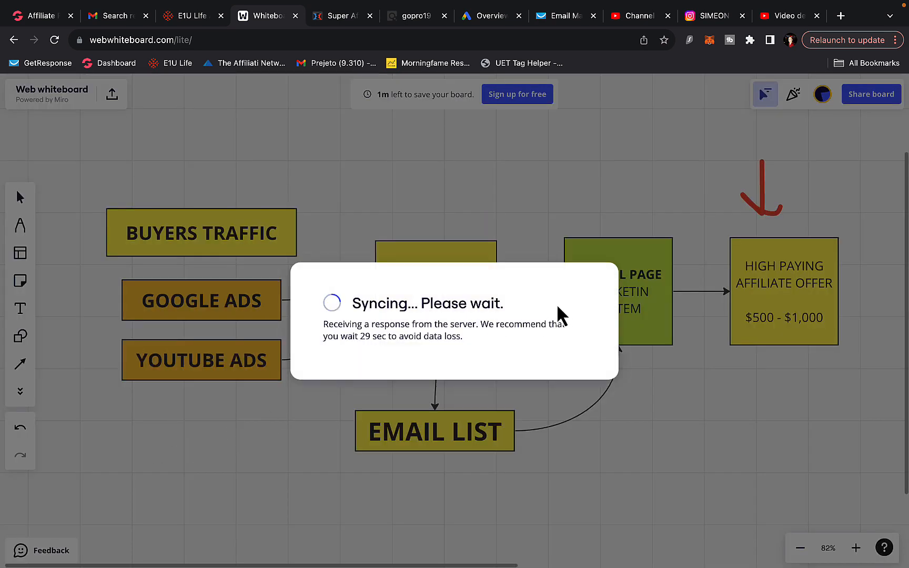
left_click(490, 16)
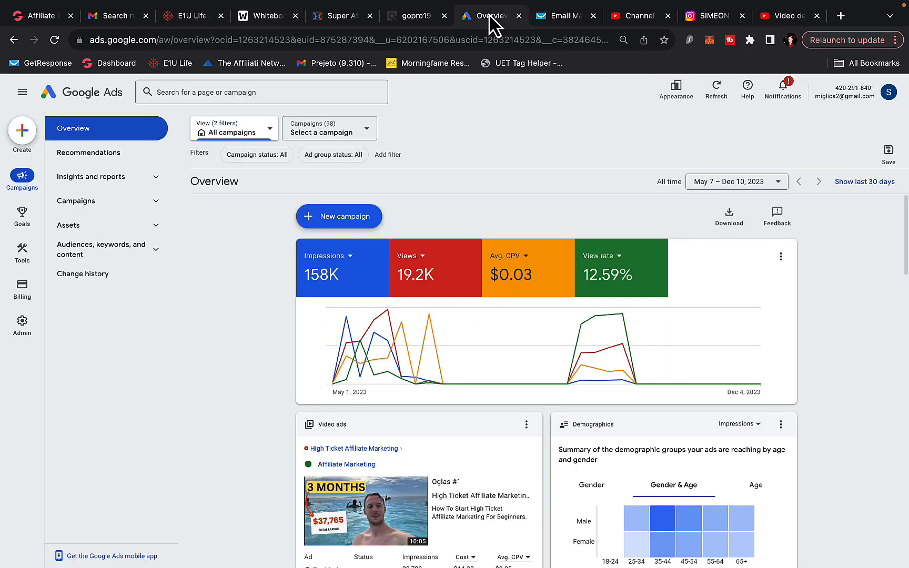
mouse_move(589, 35)
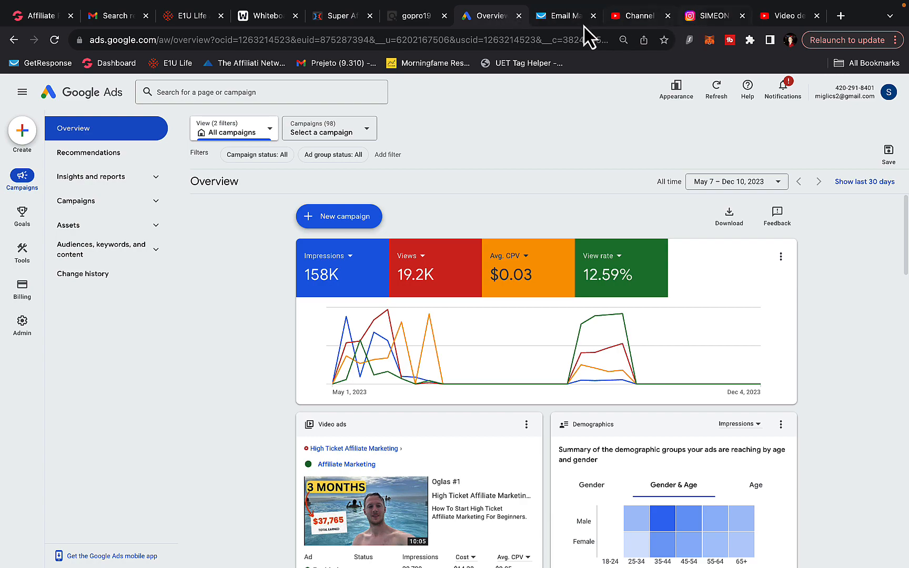
Scroll through the Instagram profile's grid of travel posts from Sydney and Melbourne to Europe
left_click(706, 16)
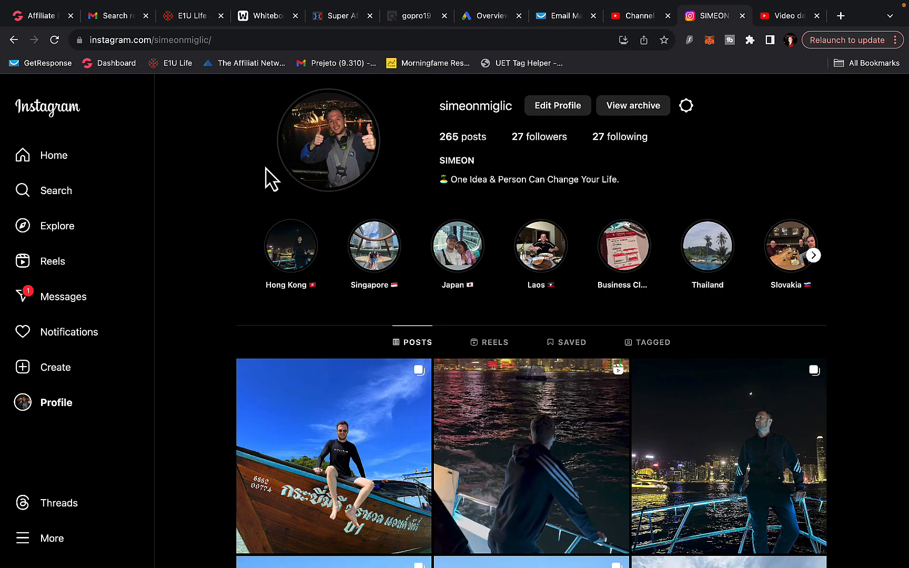
scroll("down", 3)
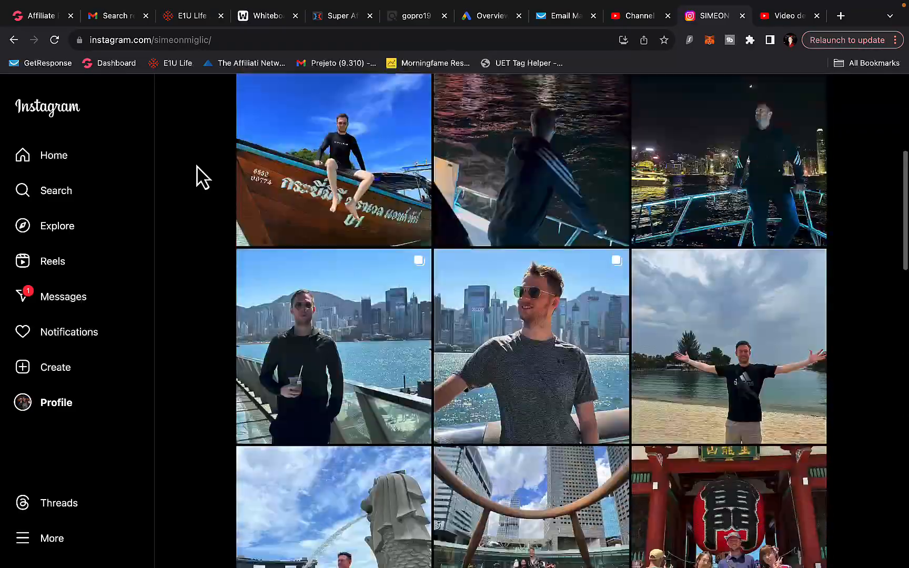
scroll("down", 3)
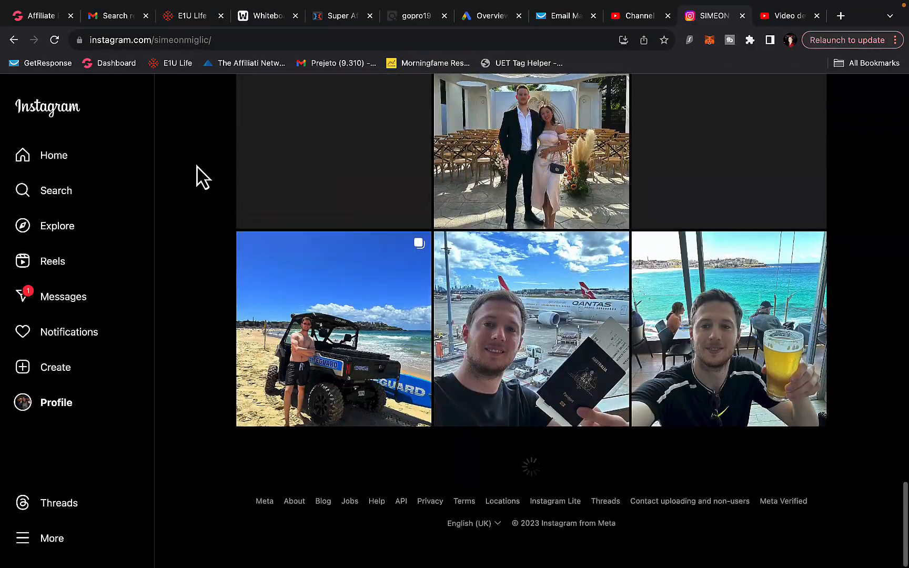
scroll("down", 3)
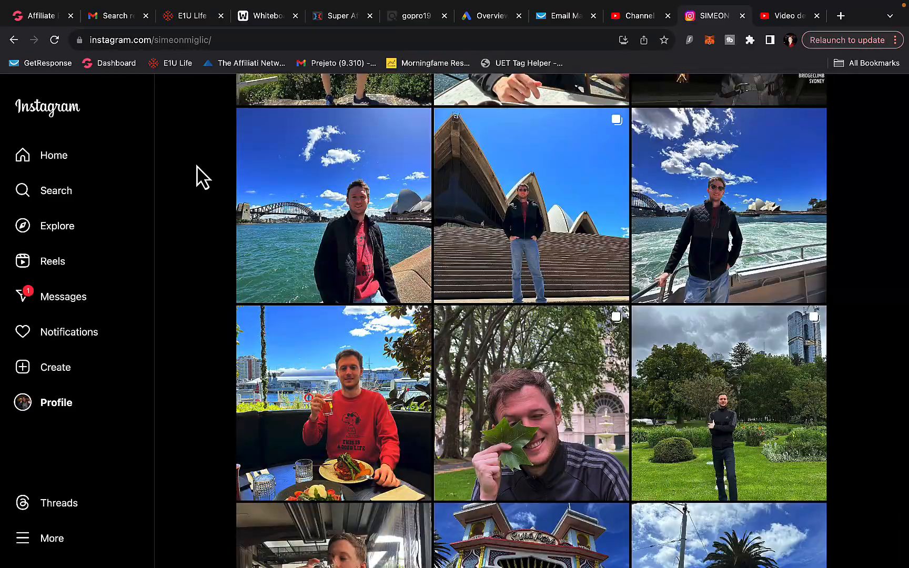
scroll("down", 3)
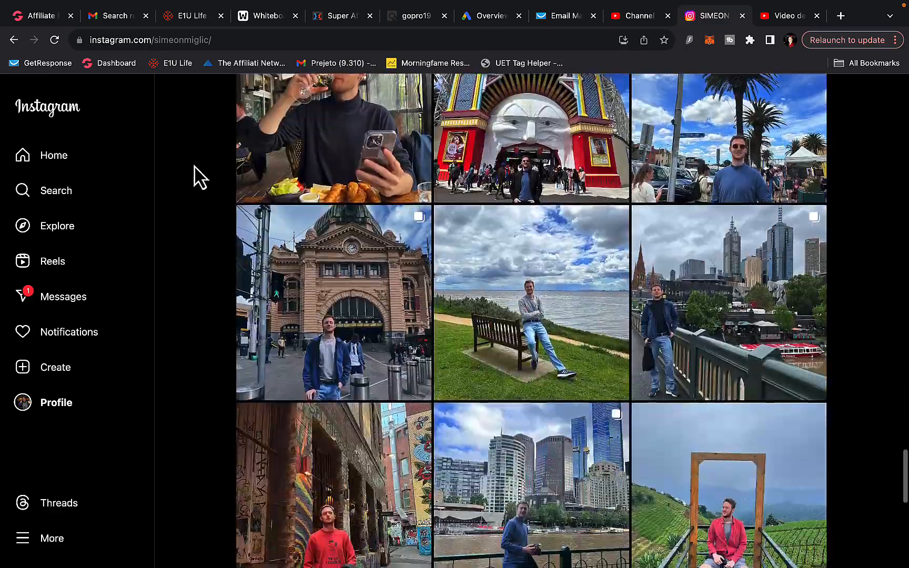
scroll("down", 3)
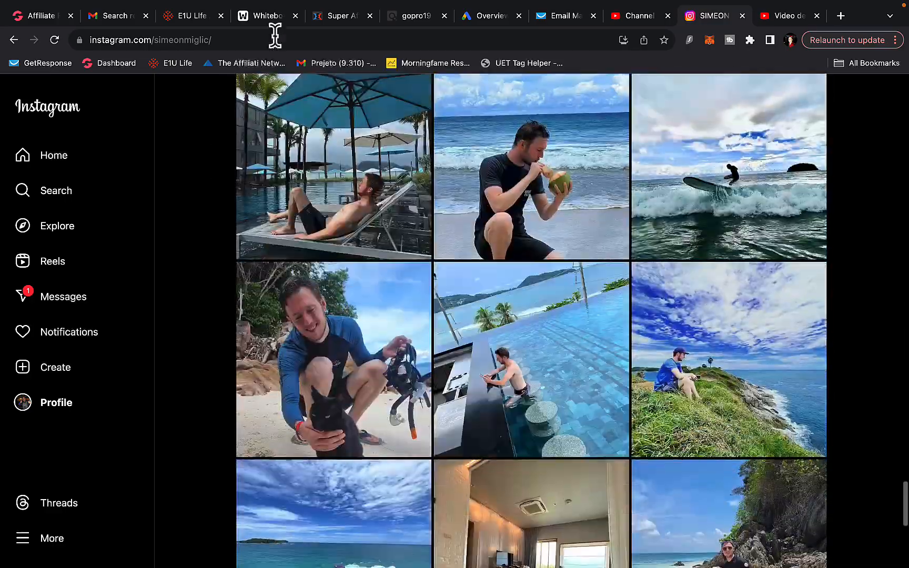
scroll("down", 3)
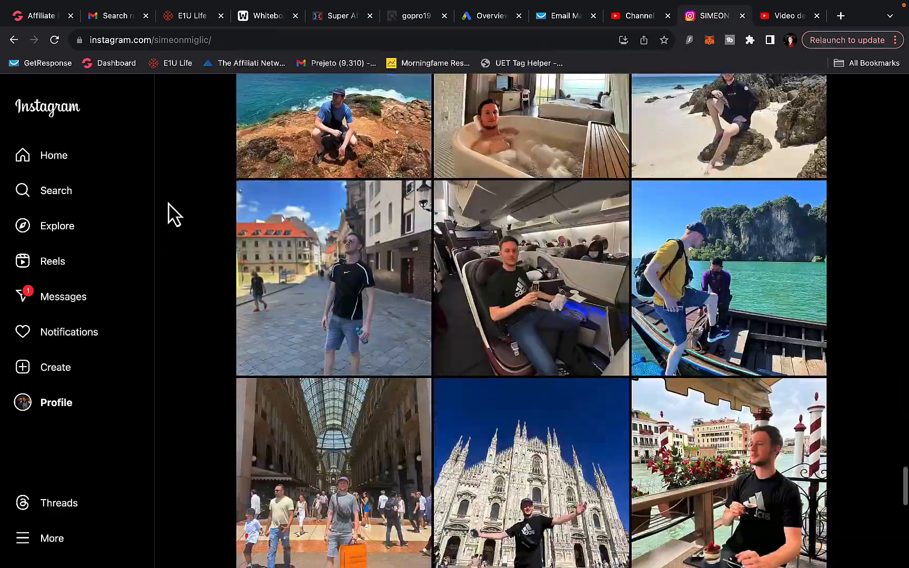
scroll("down", 3)
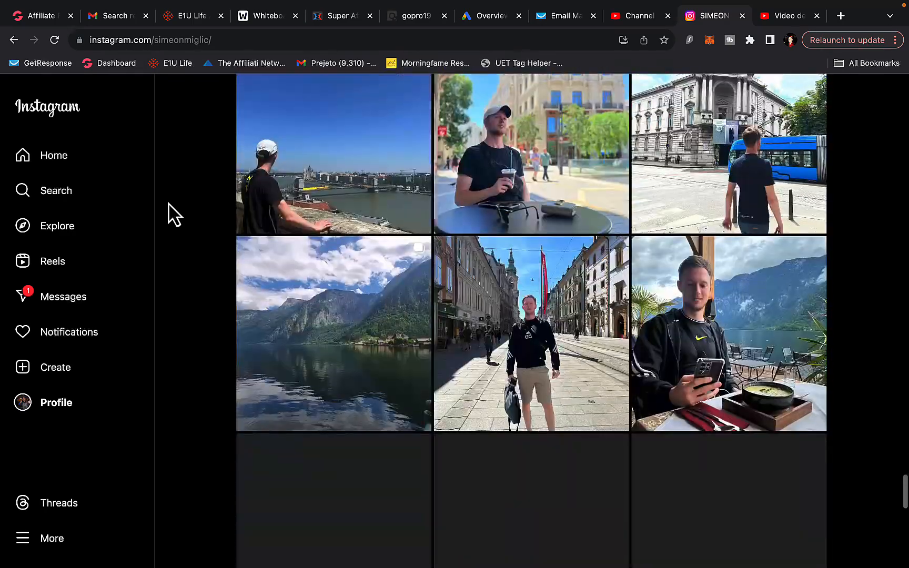
scroll("down", 3)
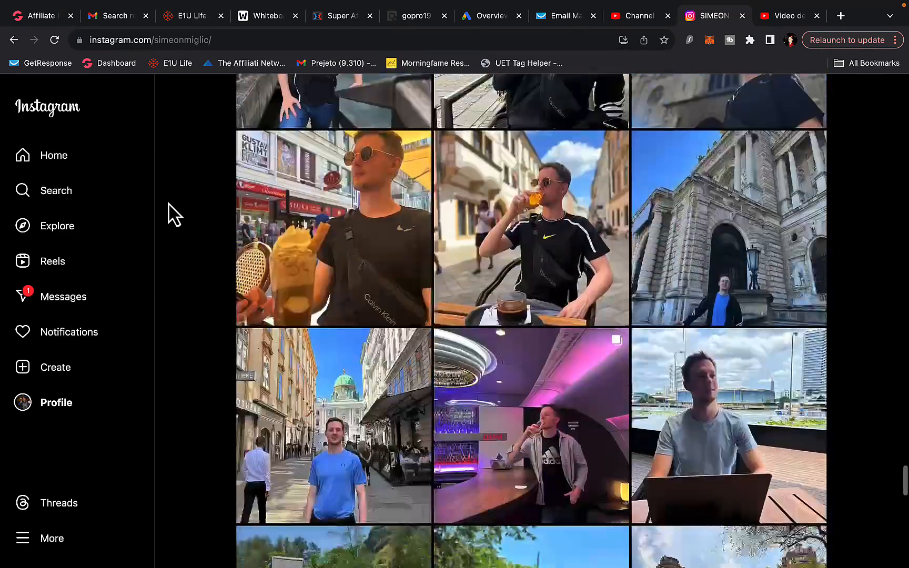
Revisit the funnel whiteboard past its notice, then return to the Google Ads campaigns overview
left_click(265, 16)
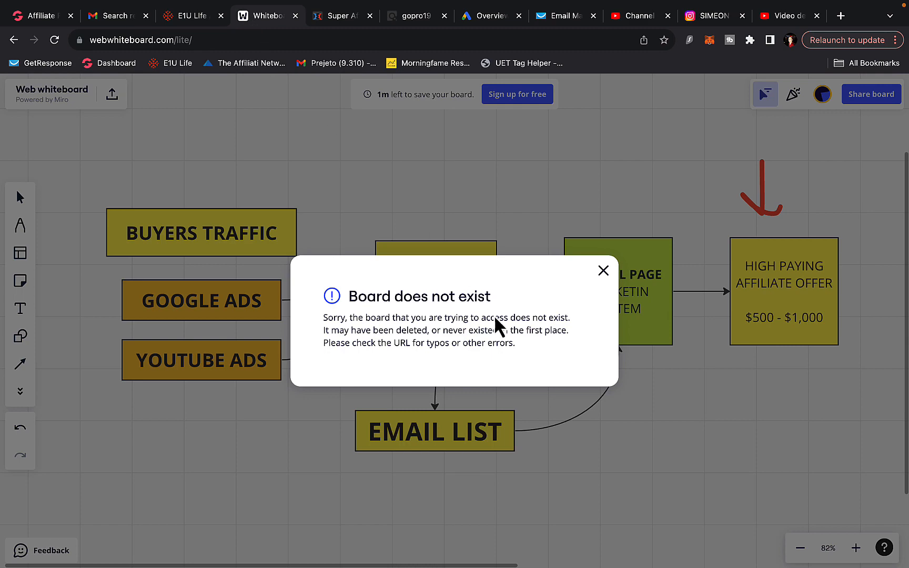
left_click(603, 270)
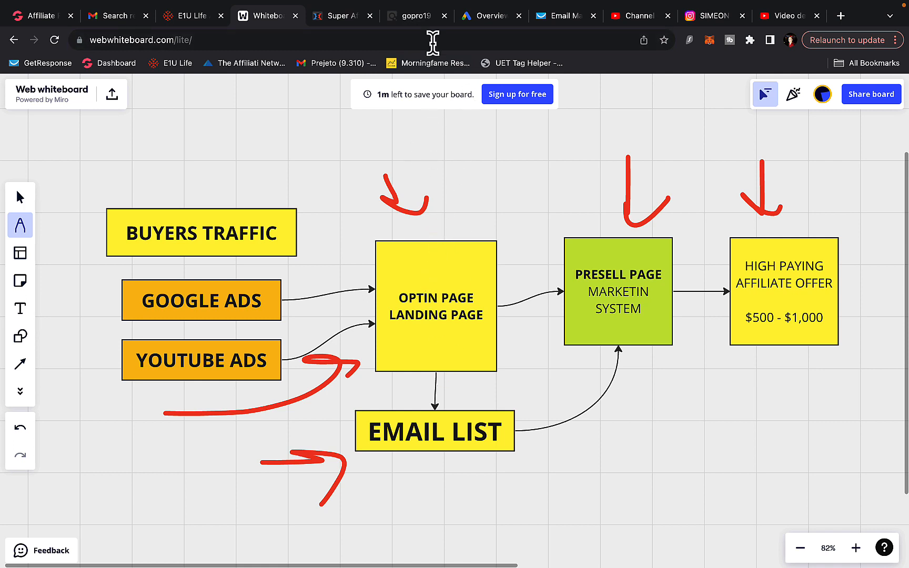
mouse_move(410, 33)
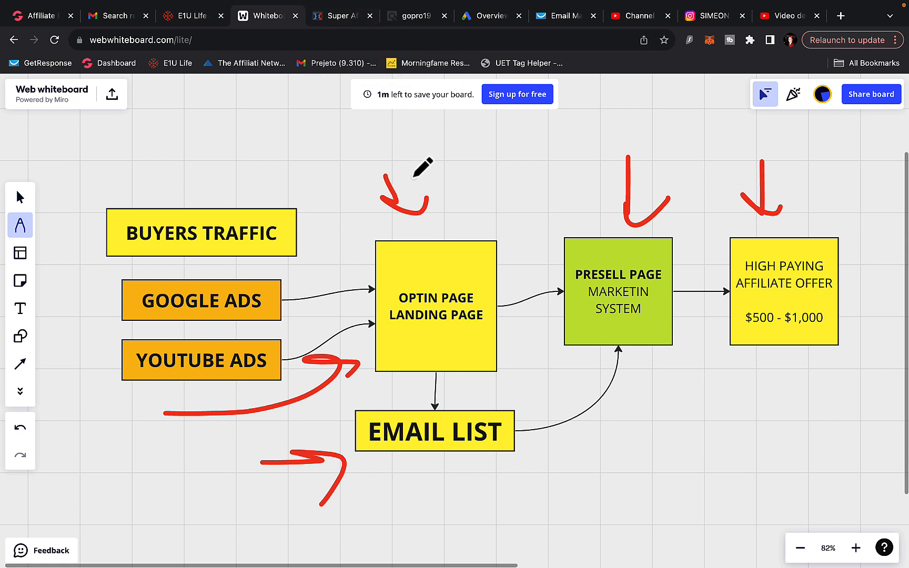
mouse_move(550, 322)
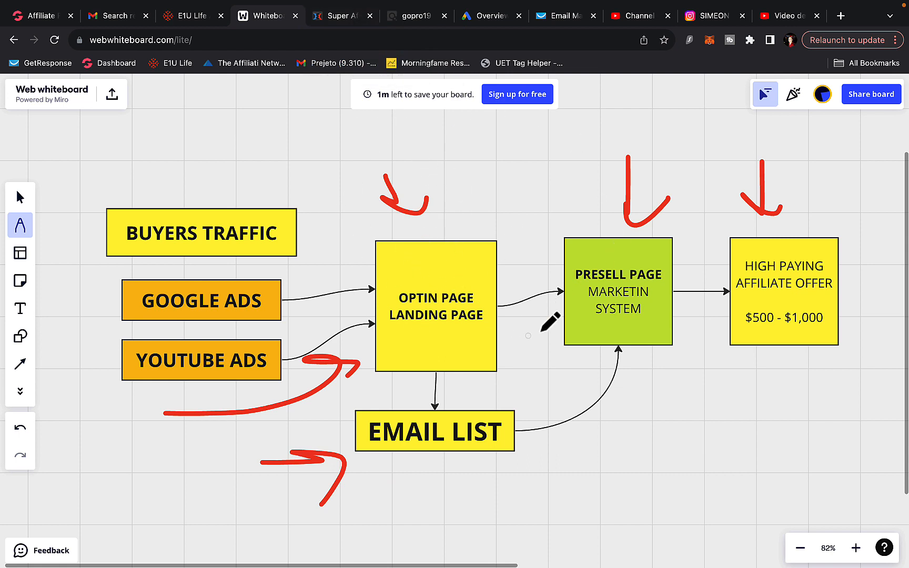
mouse_move(464, 112)
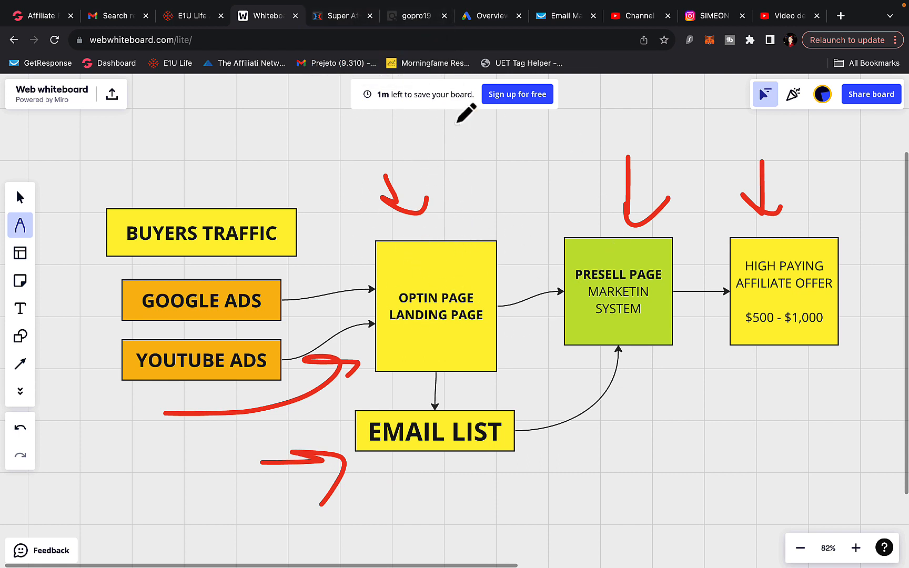
mouse_move(583, 406)
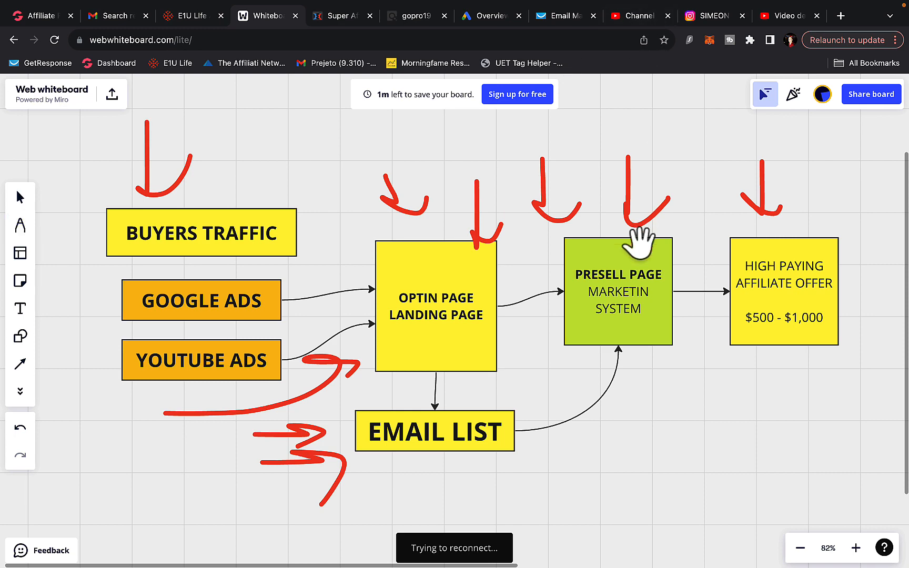
left_click(489, 16)
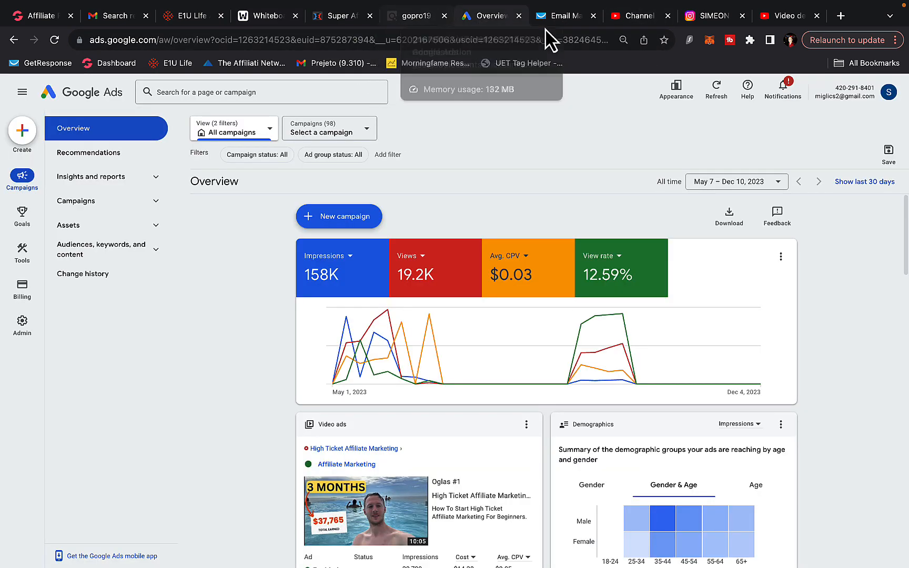
mouse_move(325, 41)
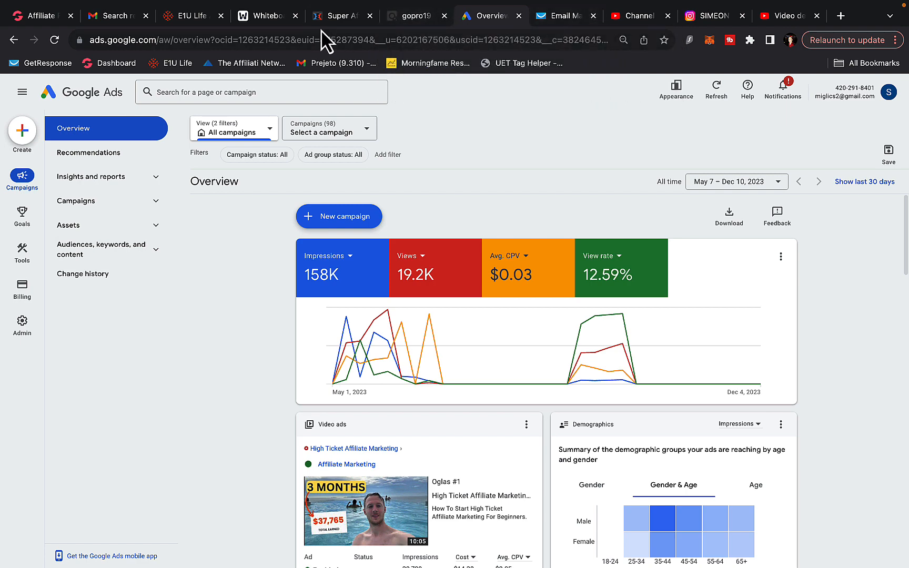
Look over the Super Affiliate Advertising Club traffic order page
left_click(338, 16)
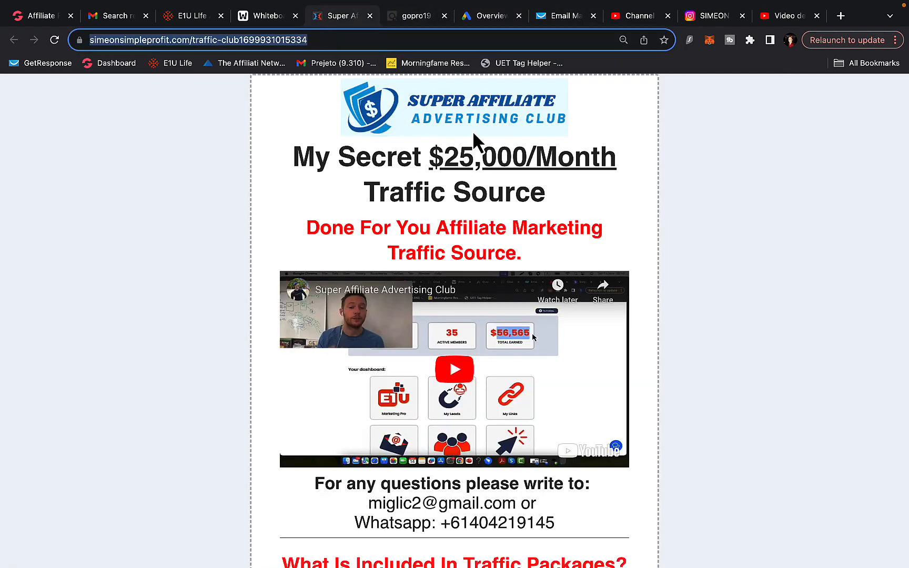
mouse_move(544, 123)
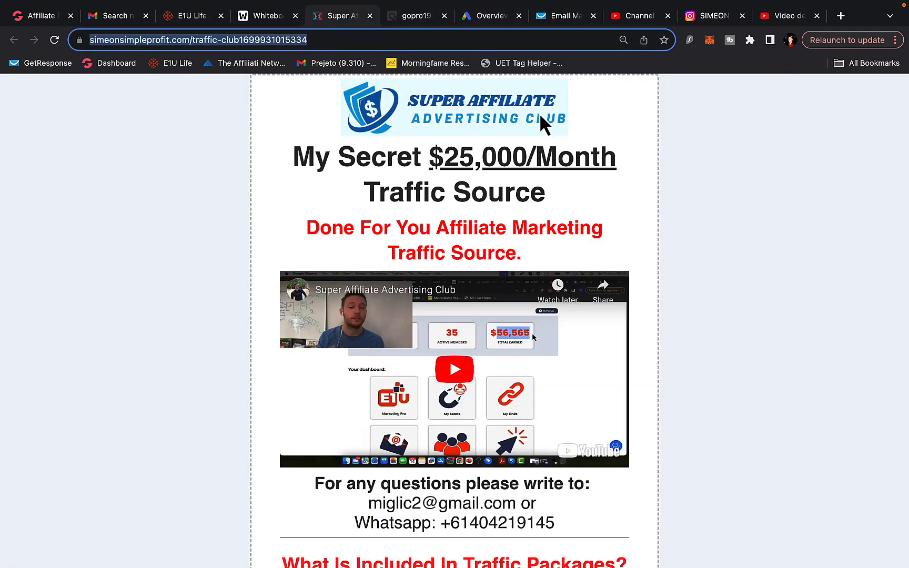
mouse_move(388, 273)
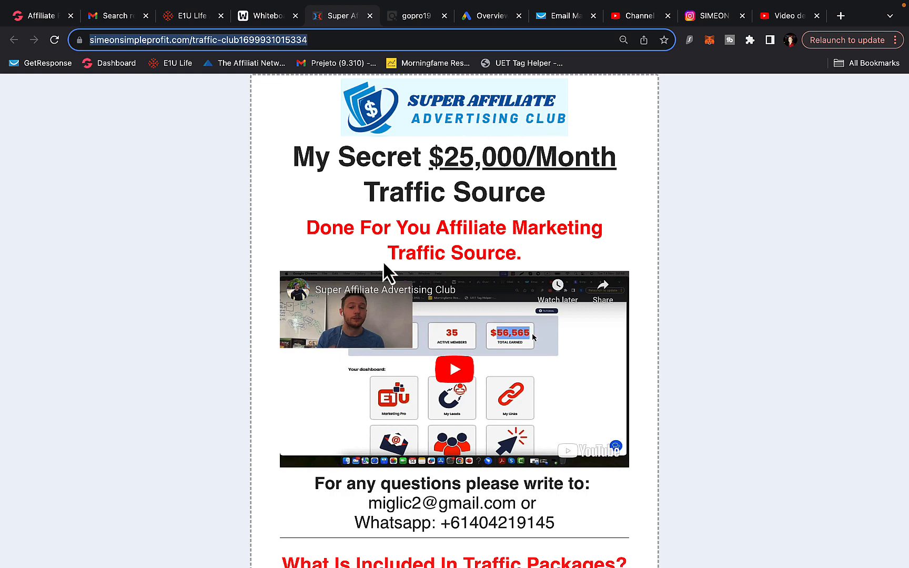
scroll("down", 3)
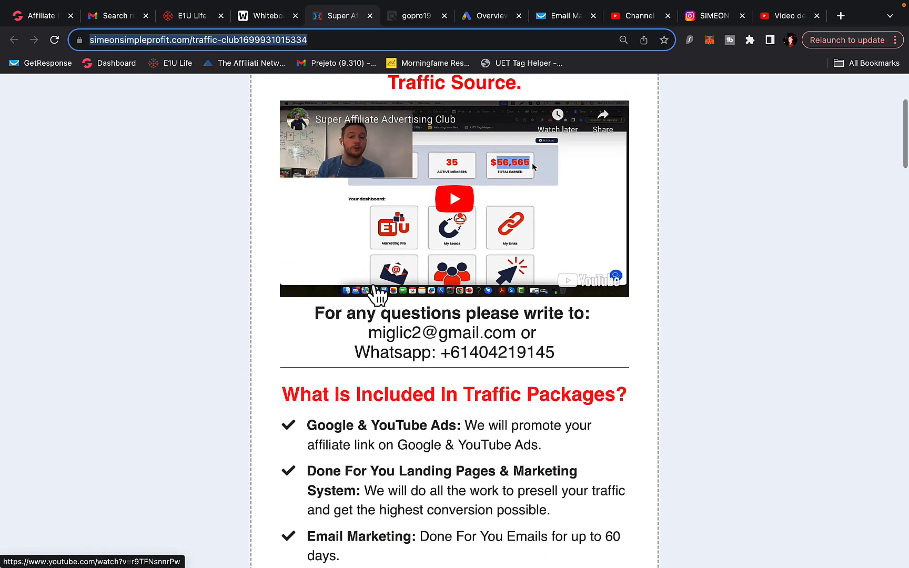
scroll("up", 3)
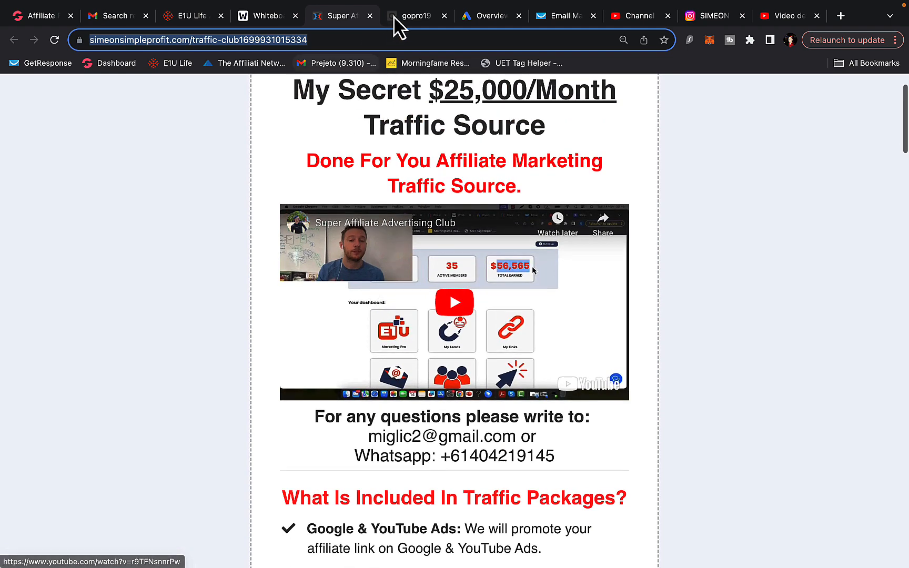
Revisit the funnel whiteboard, then show ClickBank's 741 results for 'super affiliate system john'
left_click(264, 16)
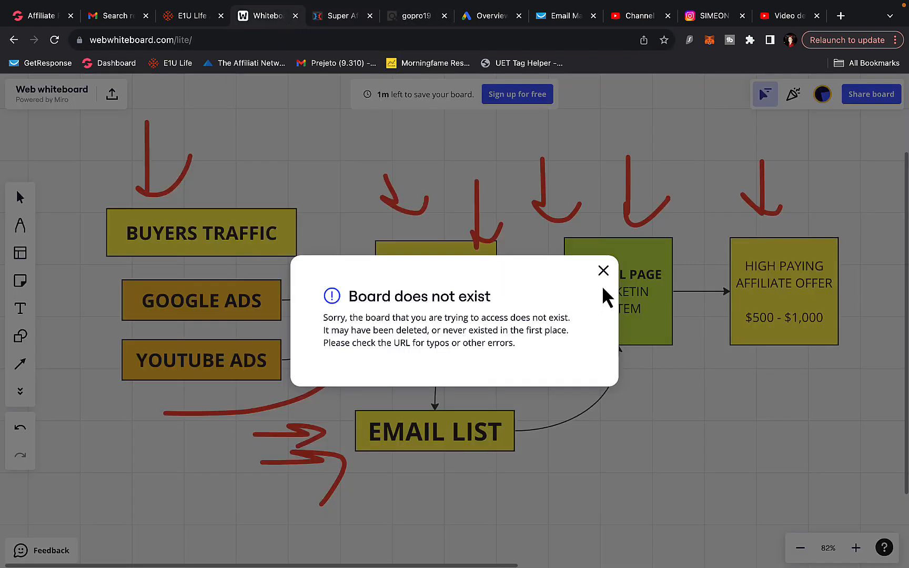
left_click(603, 271)
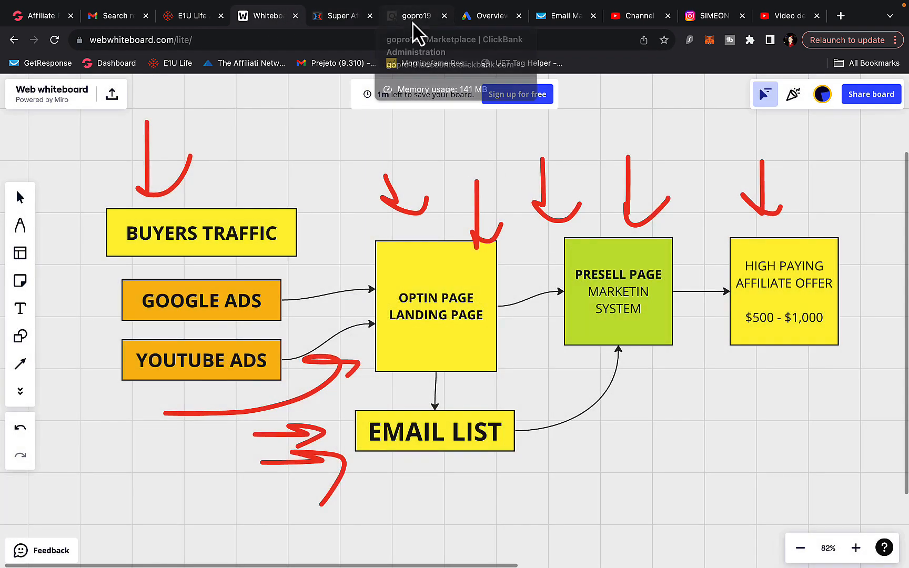
left_click(415, 15)
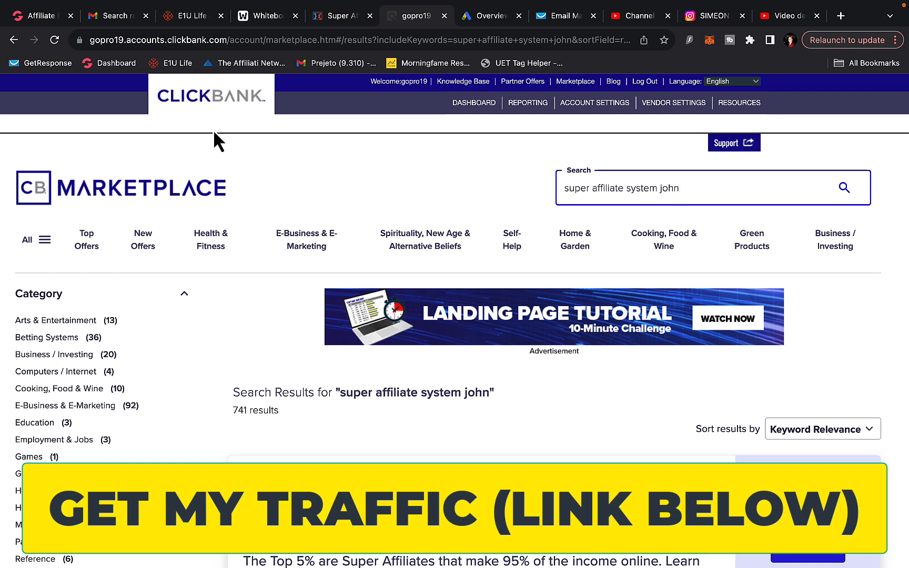
mouse_move(195, 99)
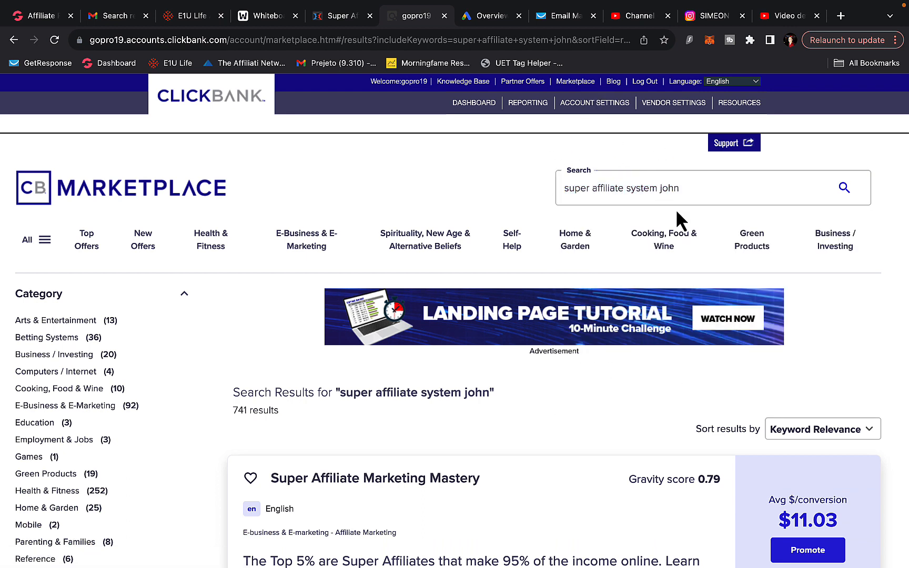
Scroll to John Crestani's Super Affiliate System listing averaging $926.75 per conversion and return to it after its webinar page
scroll("down", 3)
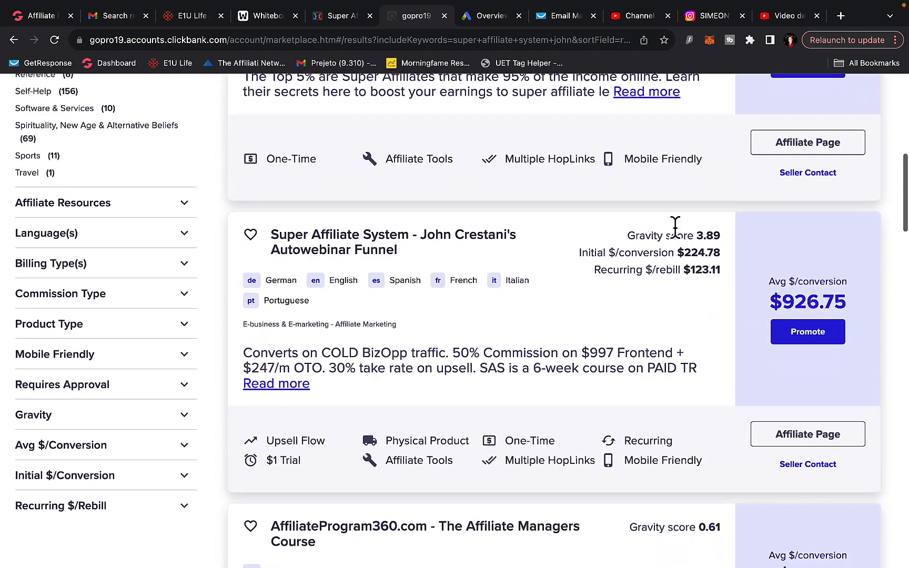
scroll("down", 3)
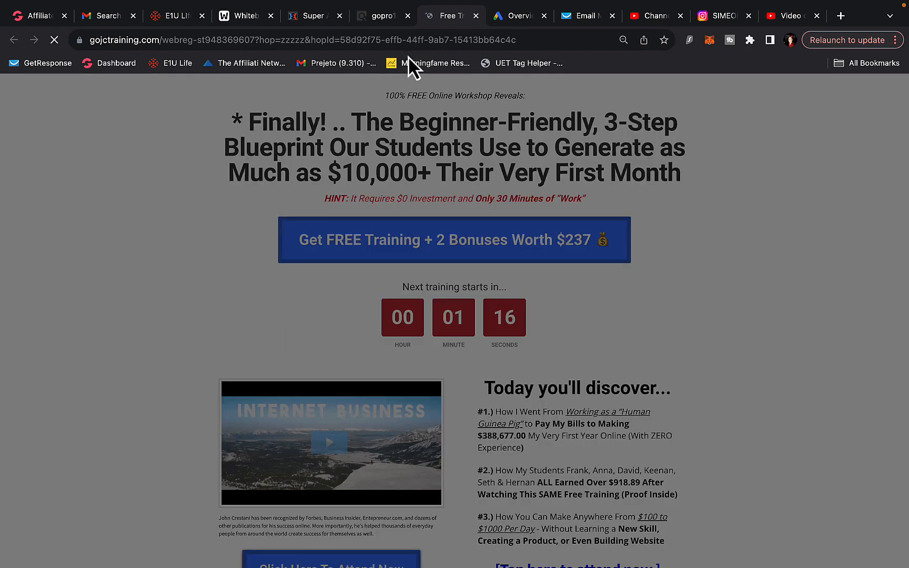
left_click(380, 16)
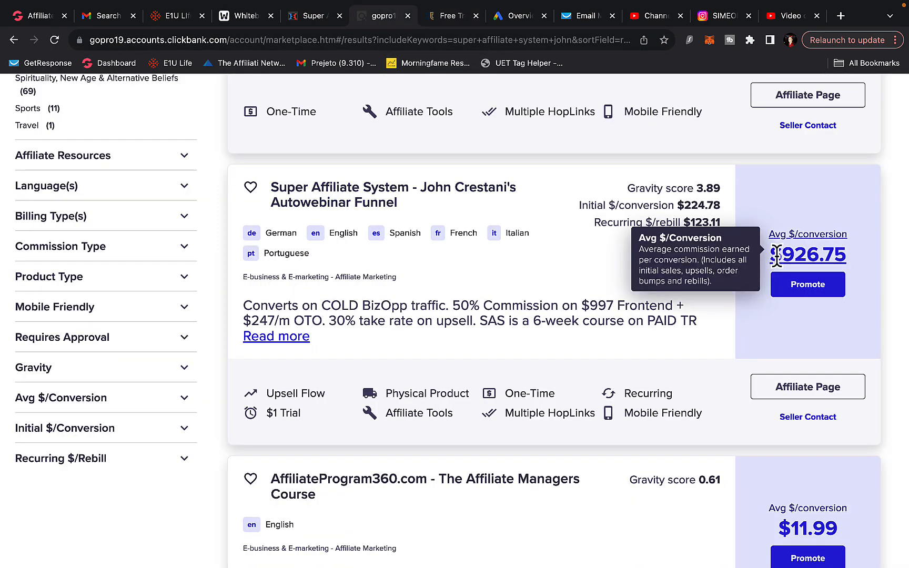
mouse_move(808, 295)
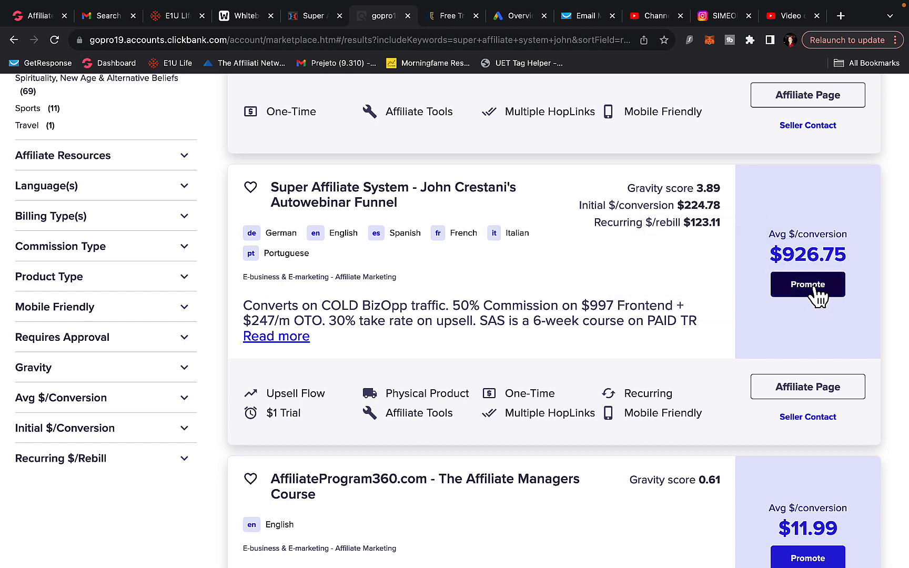
Promote Super Affiliate System and create a HopLink with tracking ID 'buyerstraffic'
left_click(807, 284)
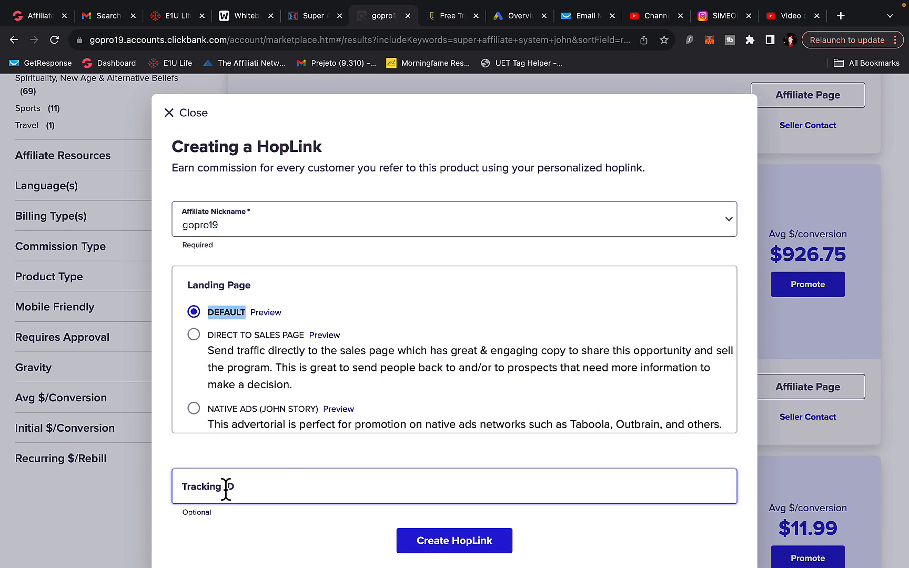
type("buye")
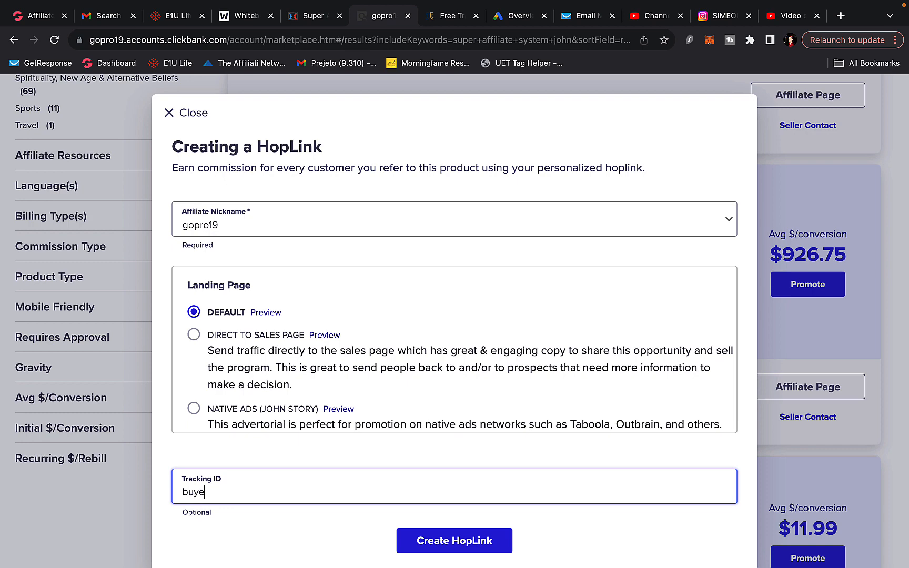
type("rstraffic")
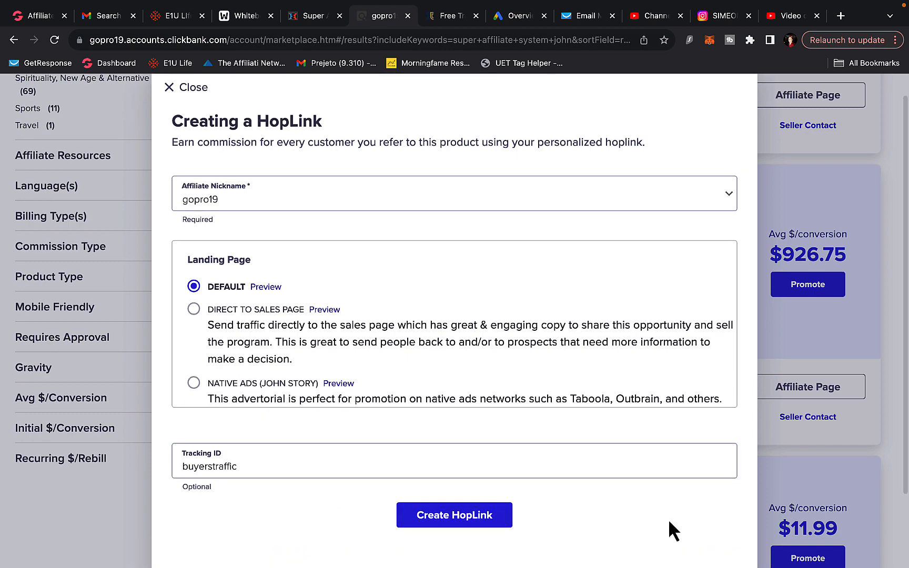
left_click(186, 87)
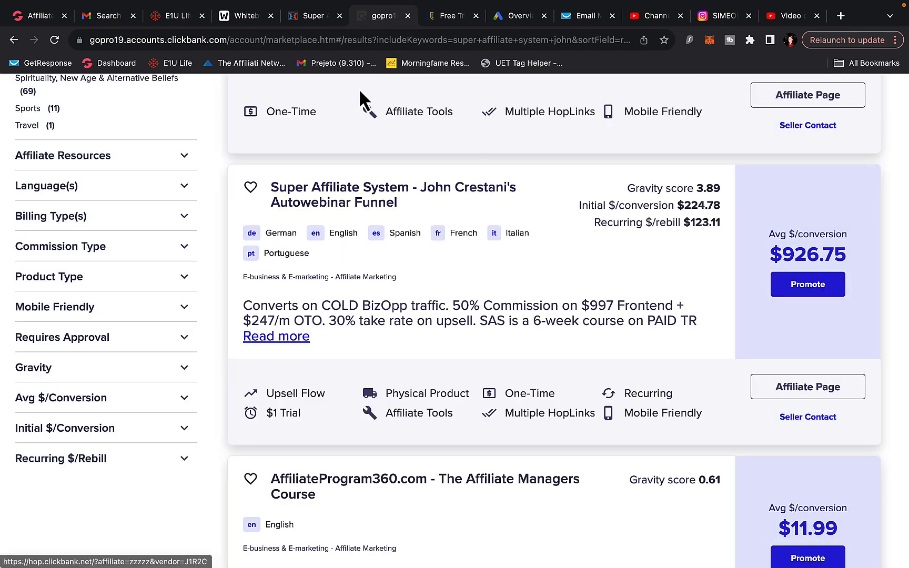
Return to the funnel whiteboard, dismiss the board-does-not-exist message and pick the freehand pen
left_click(241, 15)
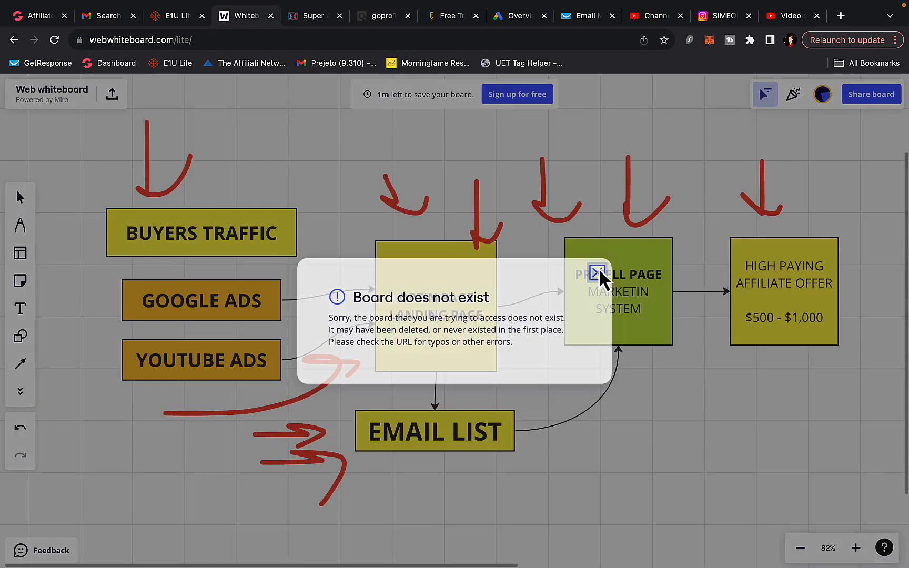
left_click(597, 274)
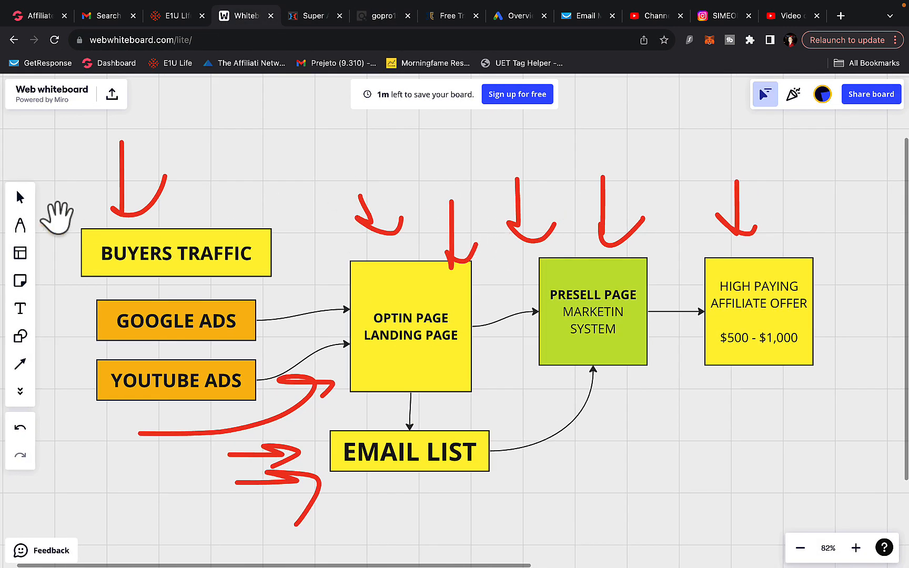
left_click(19, 225)
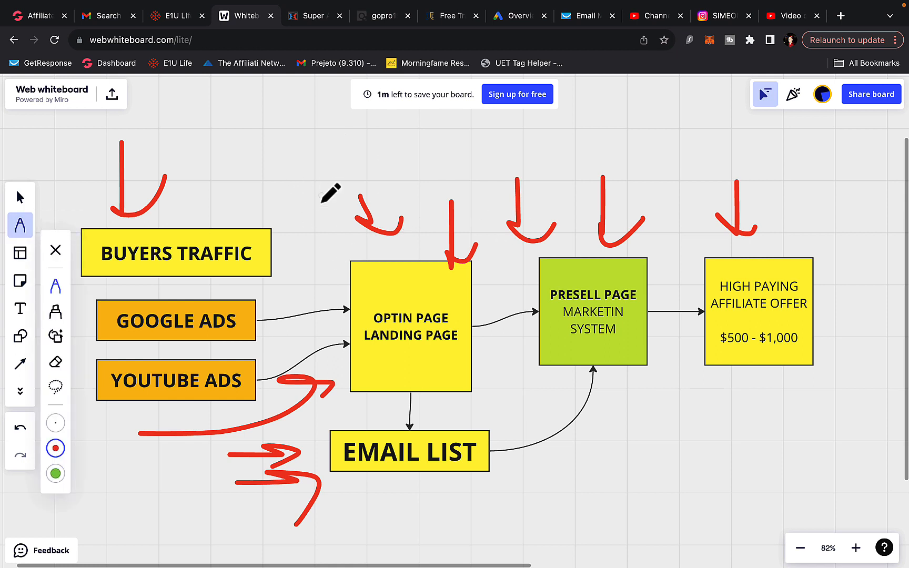
mouse_move(325, 248)
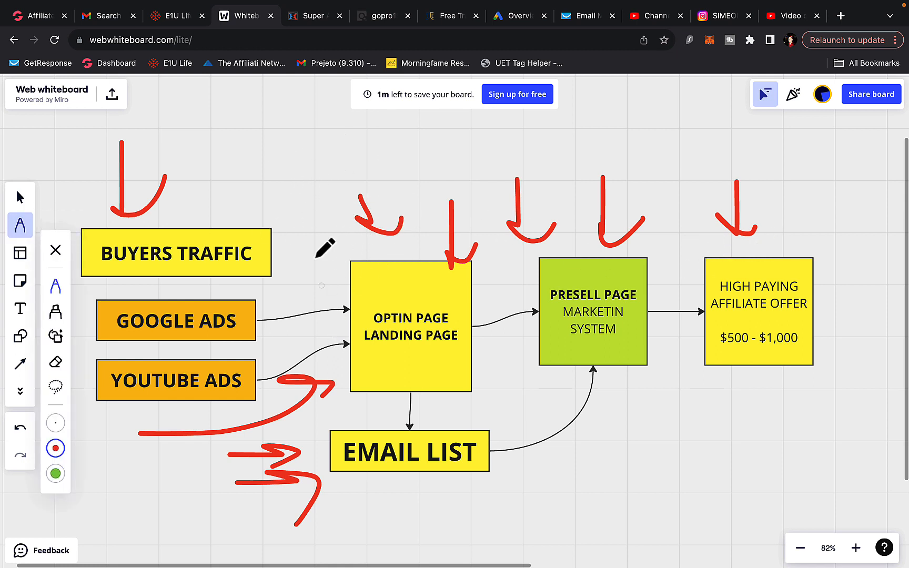
Glance at the traffic club order page and come back to the funnel whiteboard
left_click(314, 16)
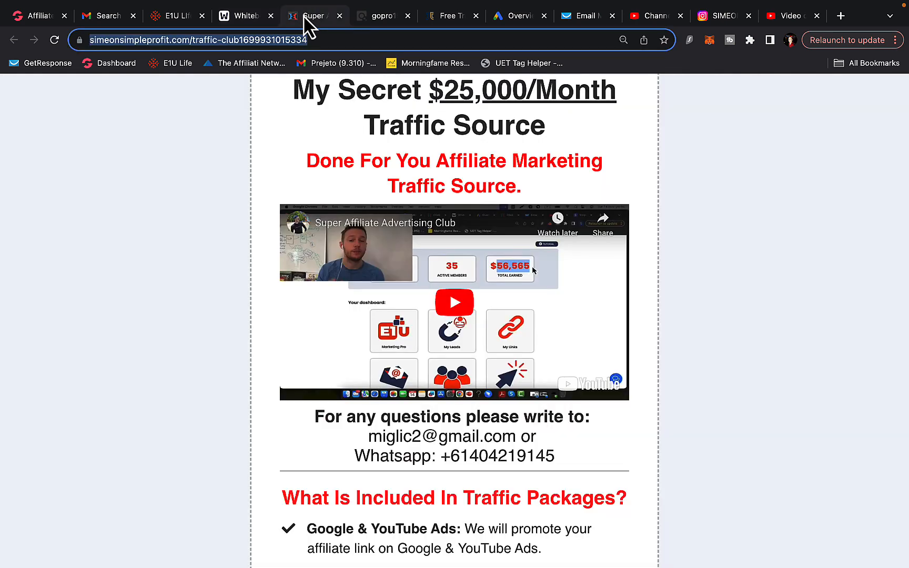
left_click(243, 16)
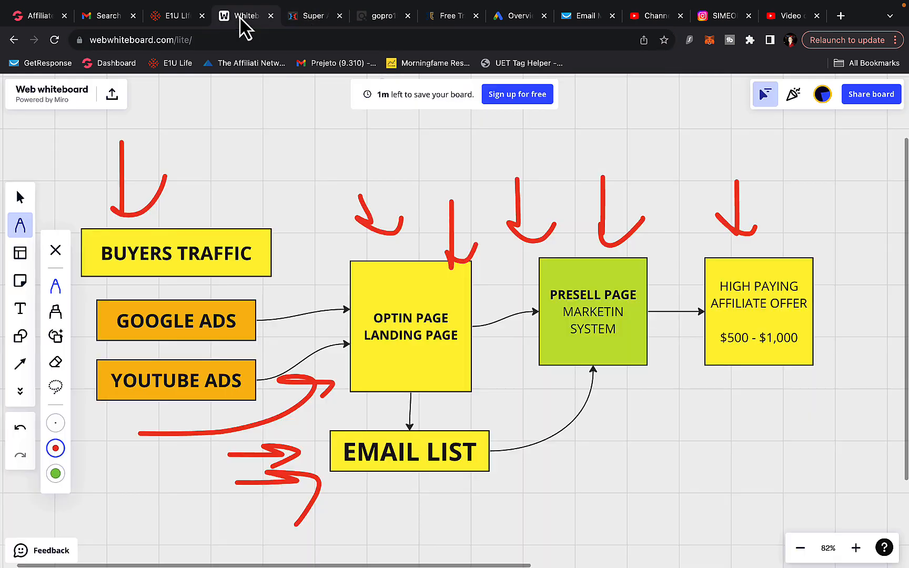
mouse_move(446, 249)
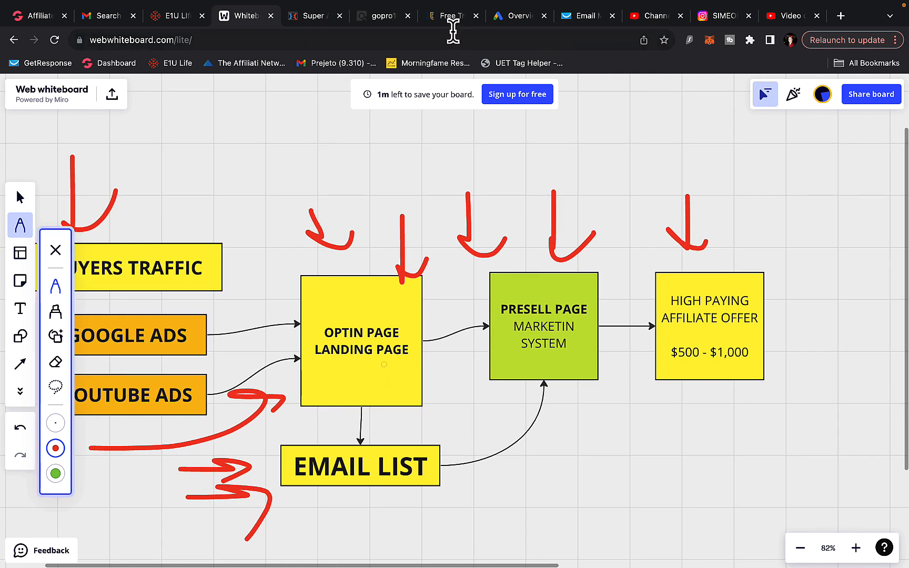
mouse_move(452, 16)
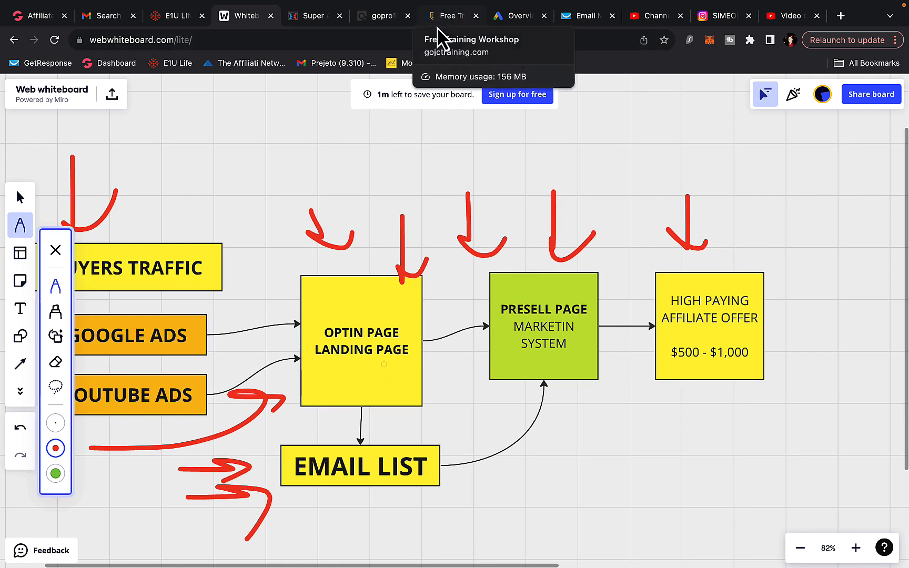
mouse_move(314, 16)
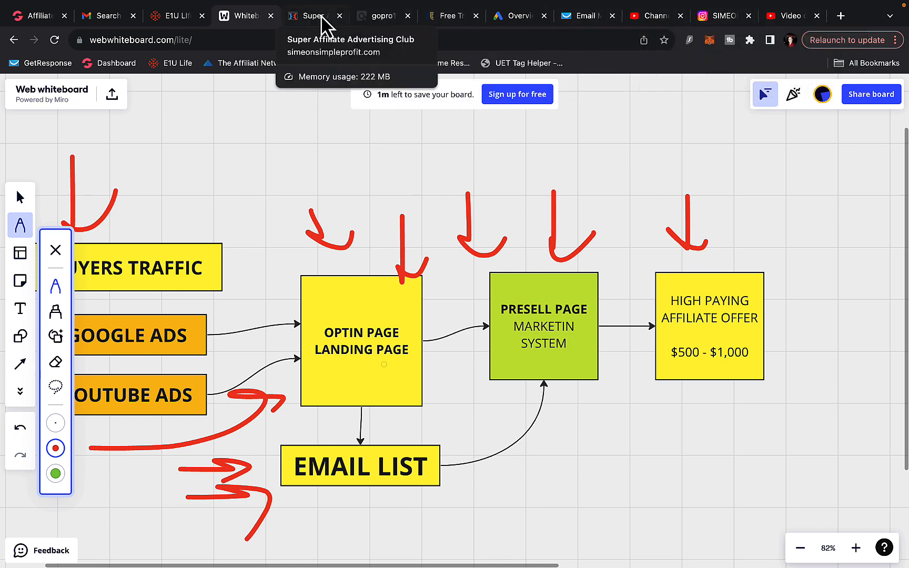
Bring up the Super Affiliate Advertising Club page and move down to the order form
left_click(312, 16)
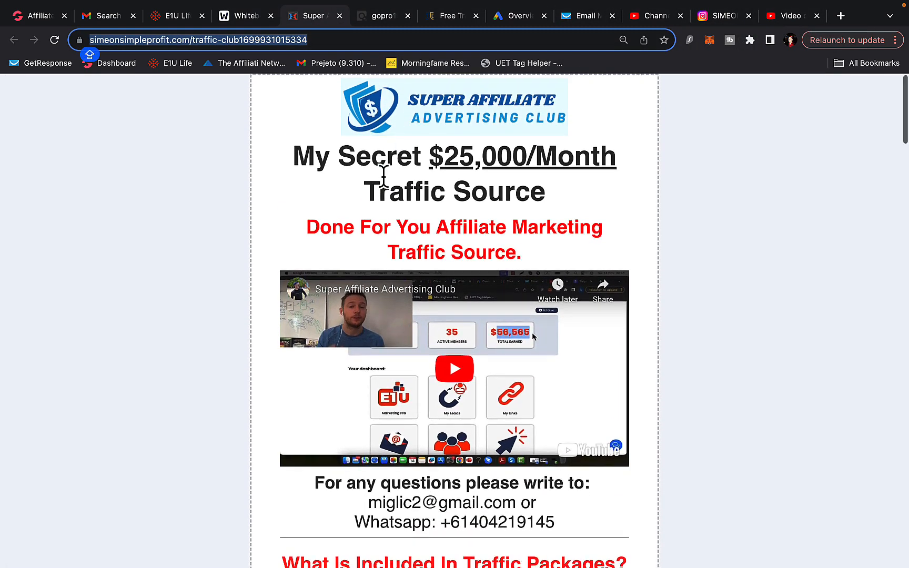
scroll("down", 3)
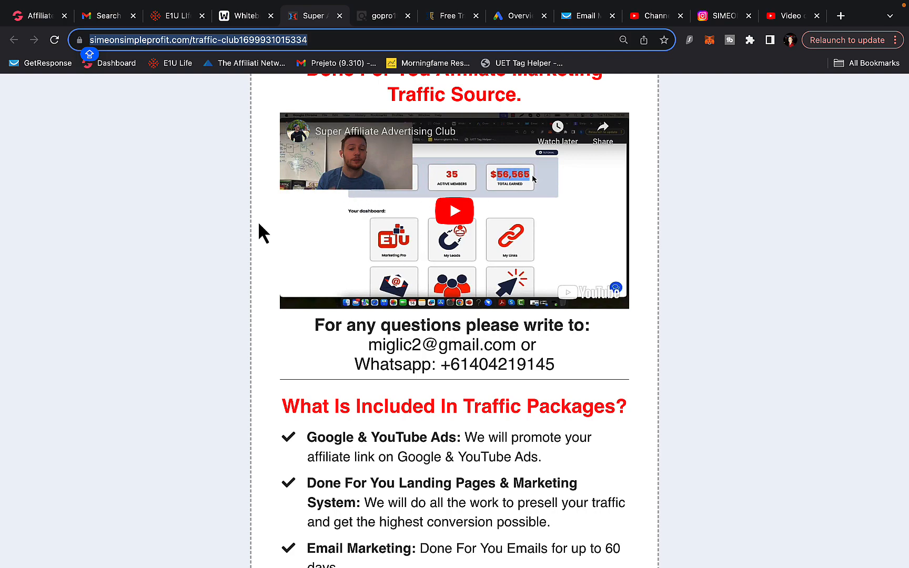
scroll("down", 3)
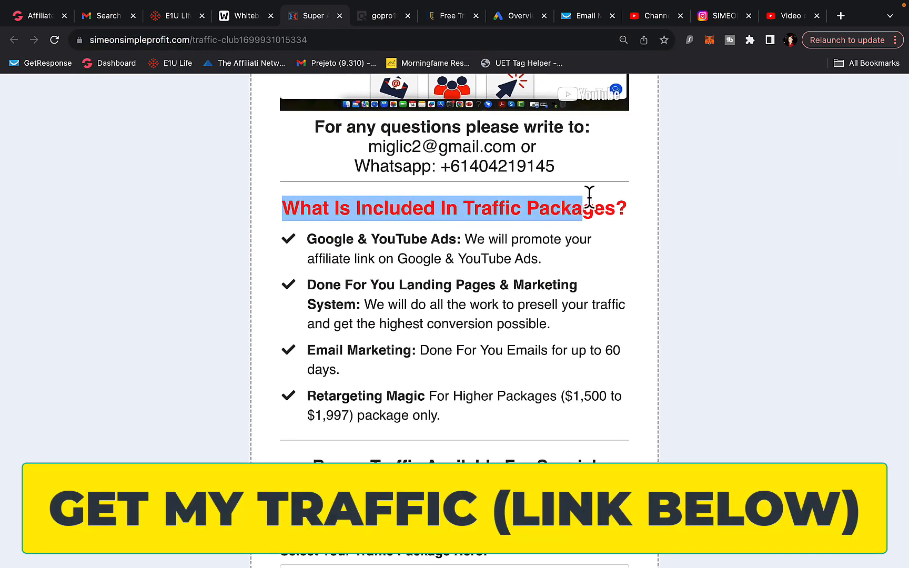
scroll("down", 3)
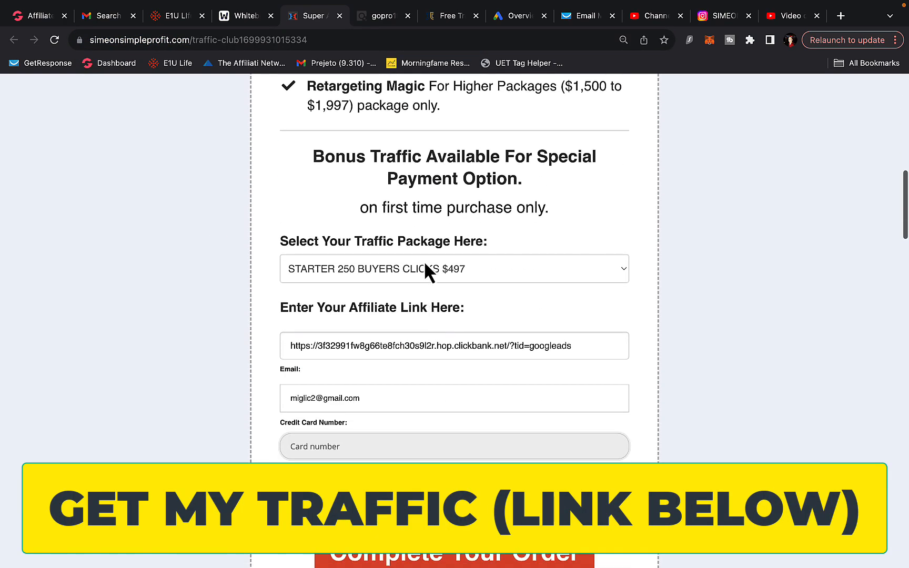
In Select Your Traffic Package, try Super Affiliate Domination 5,000 clicks, then settle on Best Results 1,000 buyers clicks $1,497
left_click(453, 269)
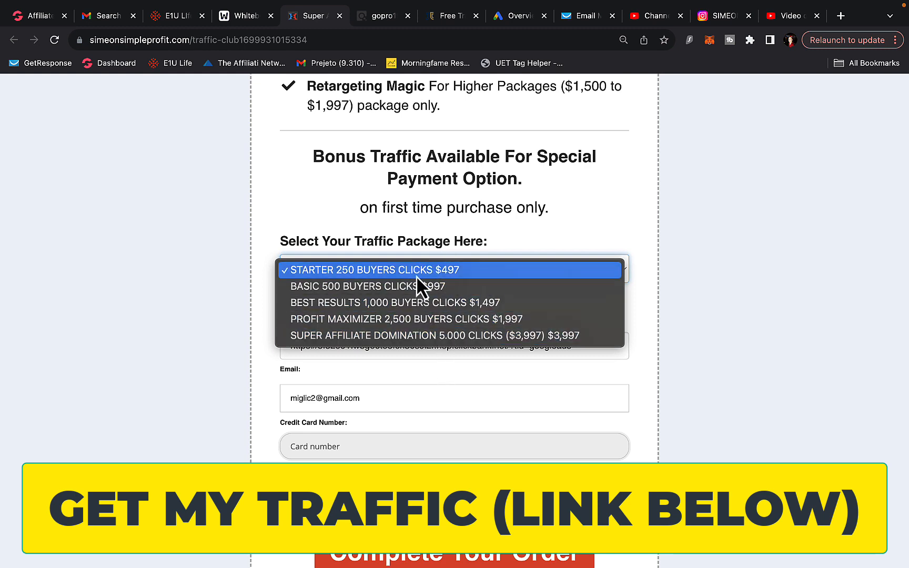
left_click(431, 335)
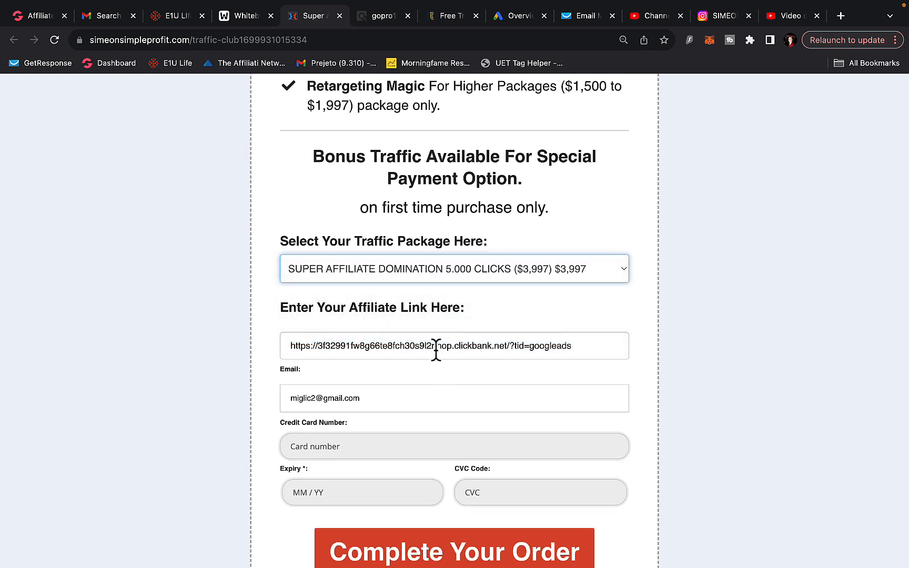
left_click(453, 268)
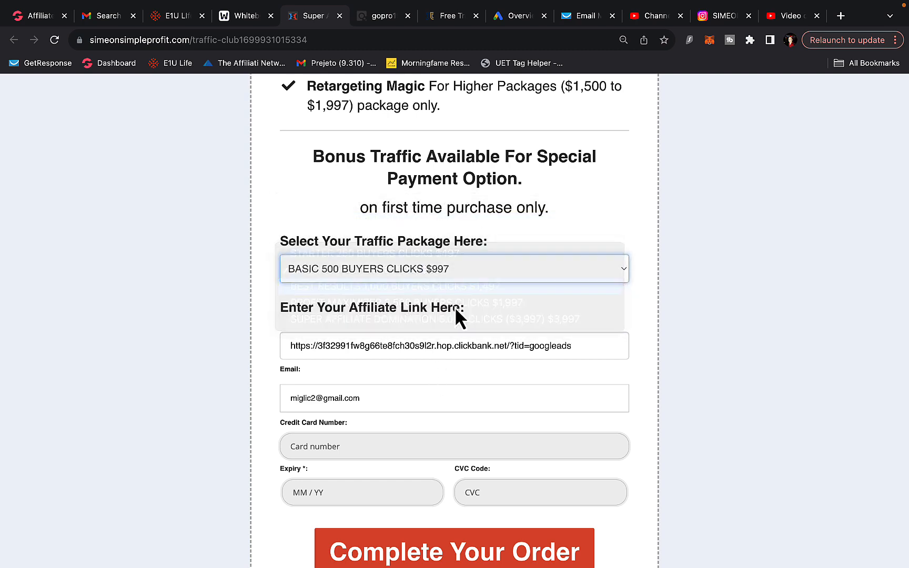
left_click(380, 15)
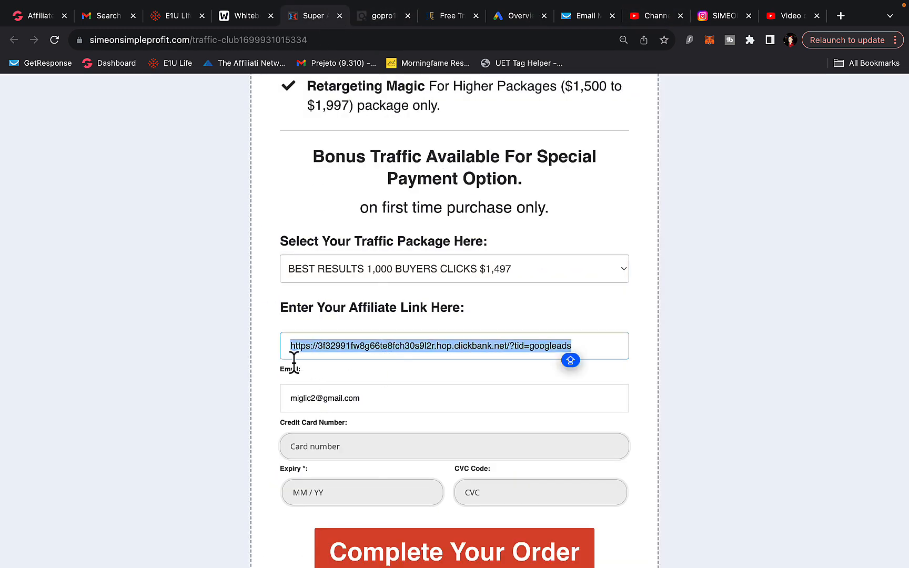
scroll("down", 3)
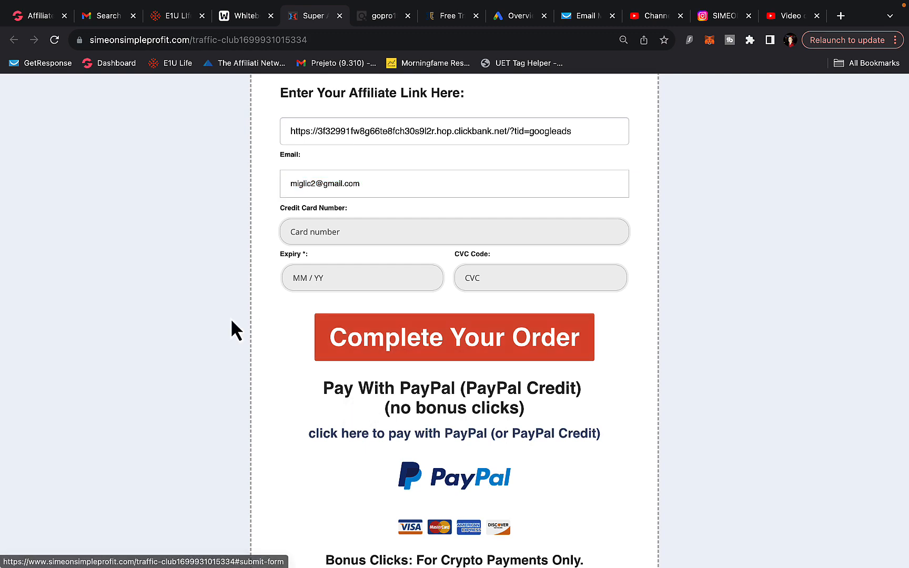
scroll("down", 3)
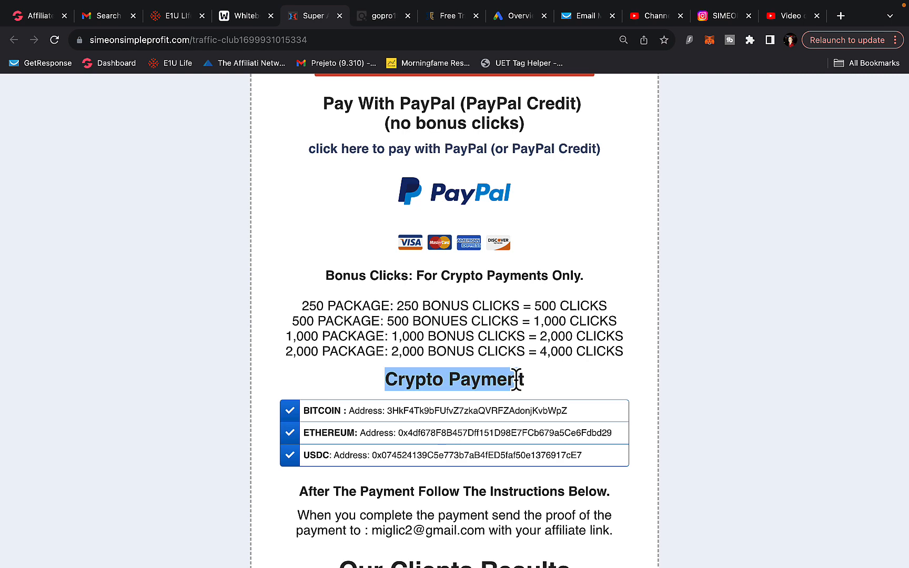
scroll("up", 3)
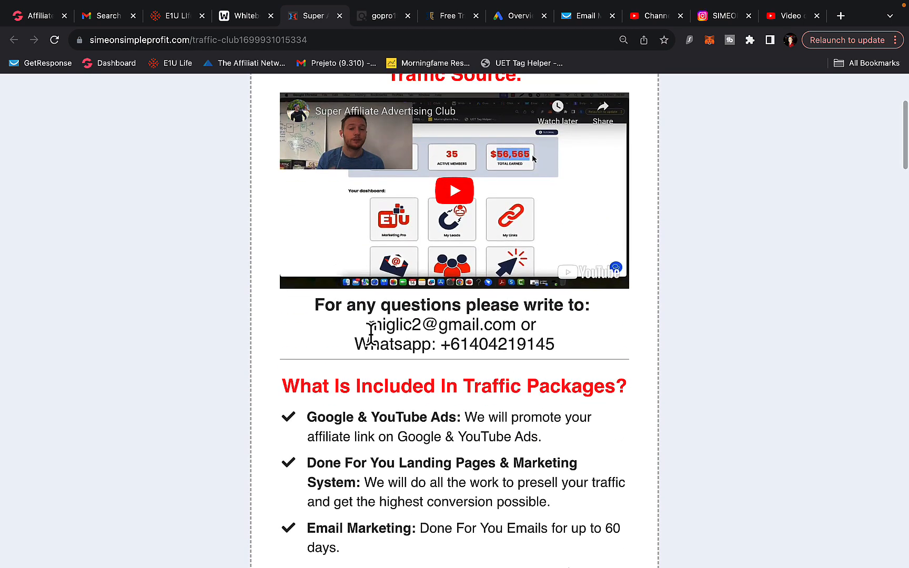
double_click(453, 325)
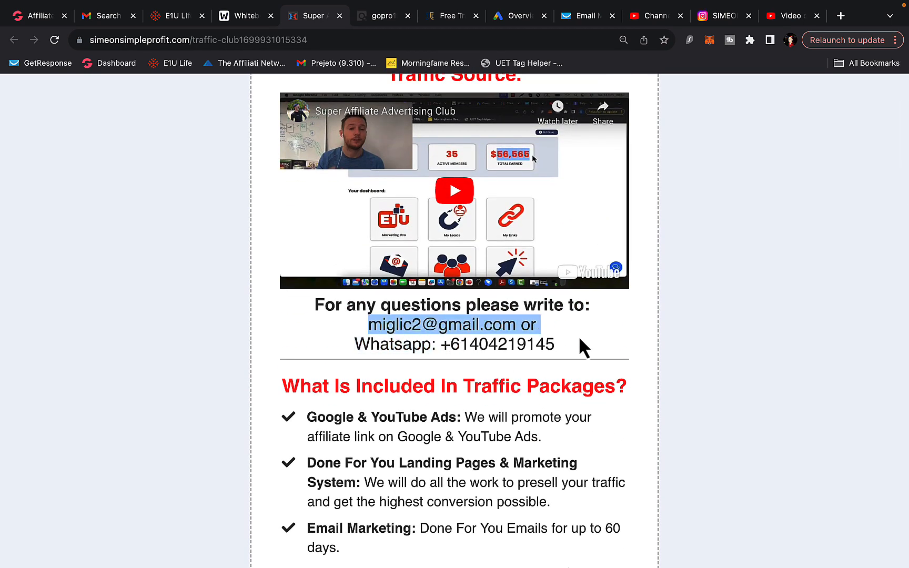
scroll("up", 3)
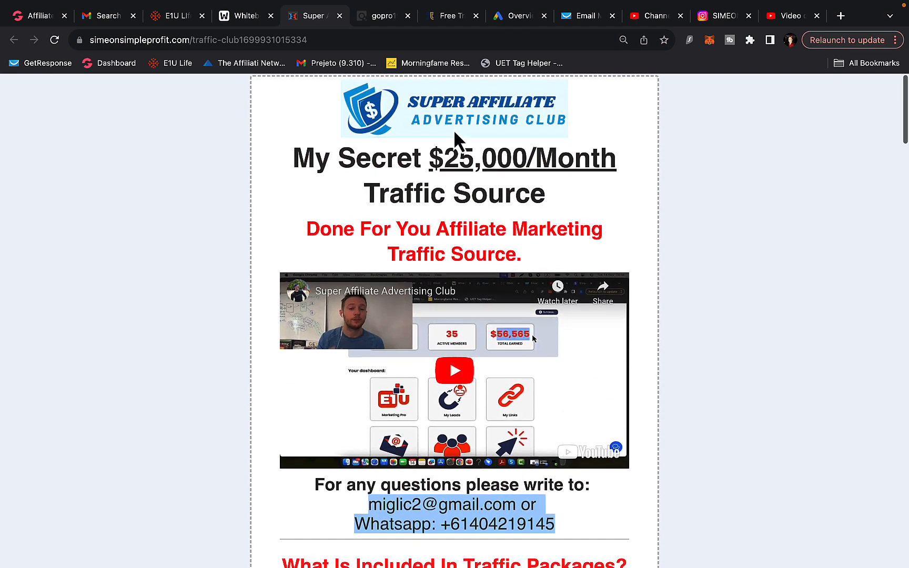
scroll("down", 3)
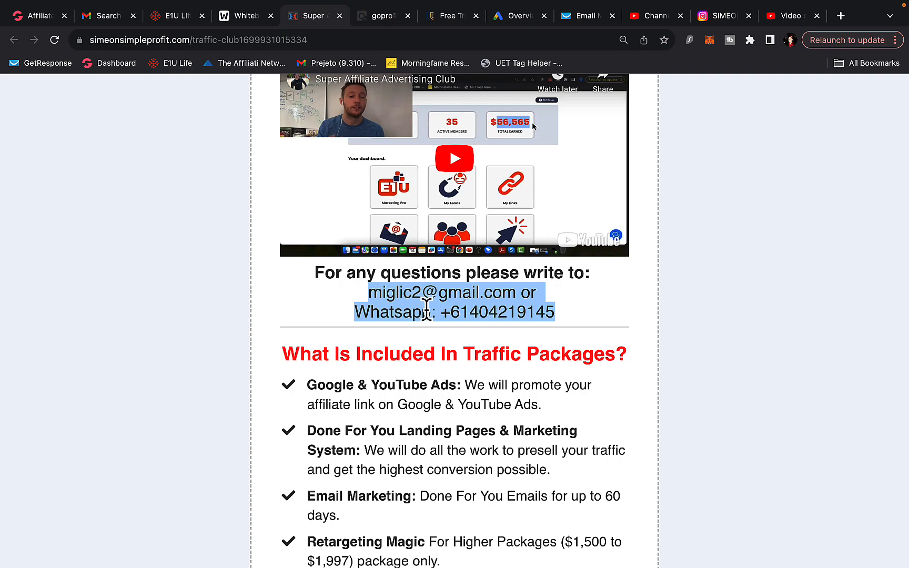
scroll("up", 3)
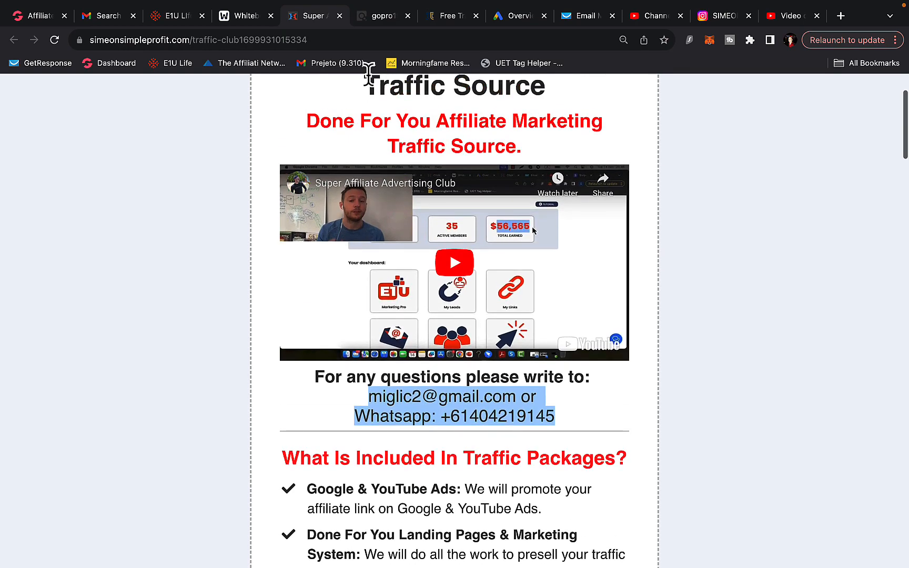
scroll("down", 3)
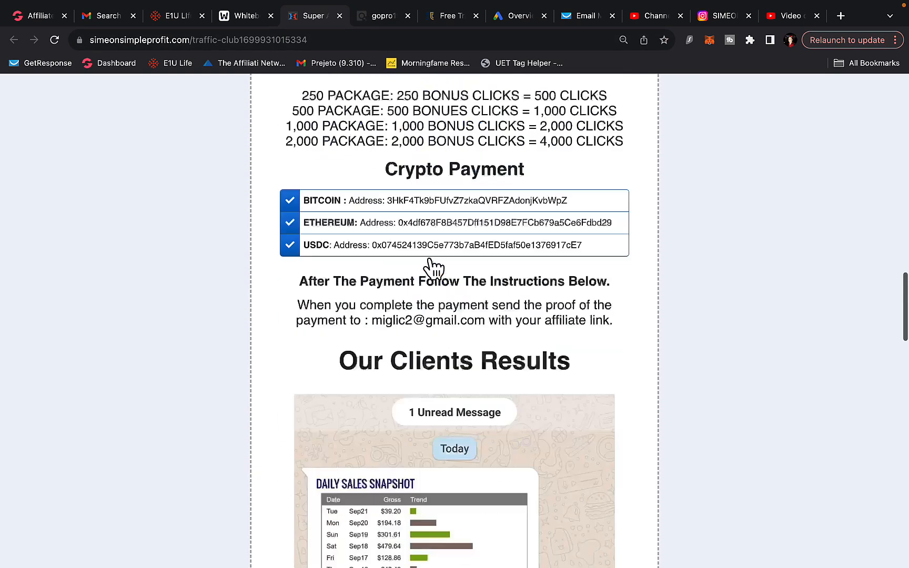
scroll("up", 3)
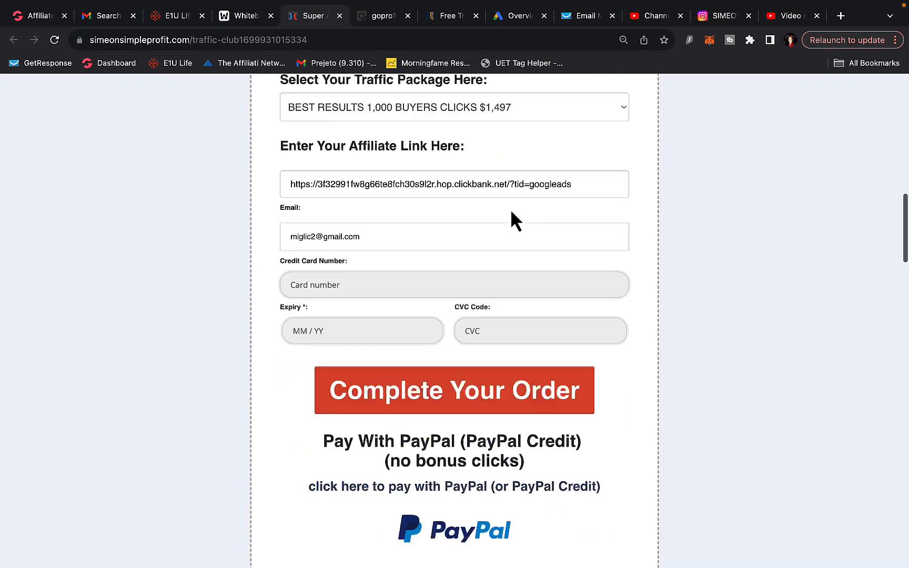
scroll("down", 3)
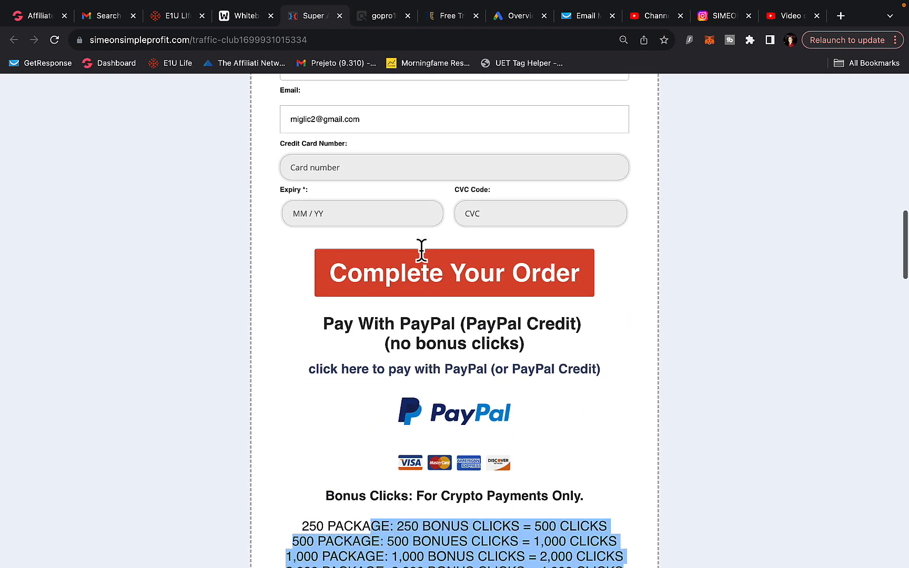
scroll("up", 3)
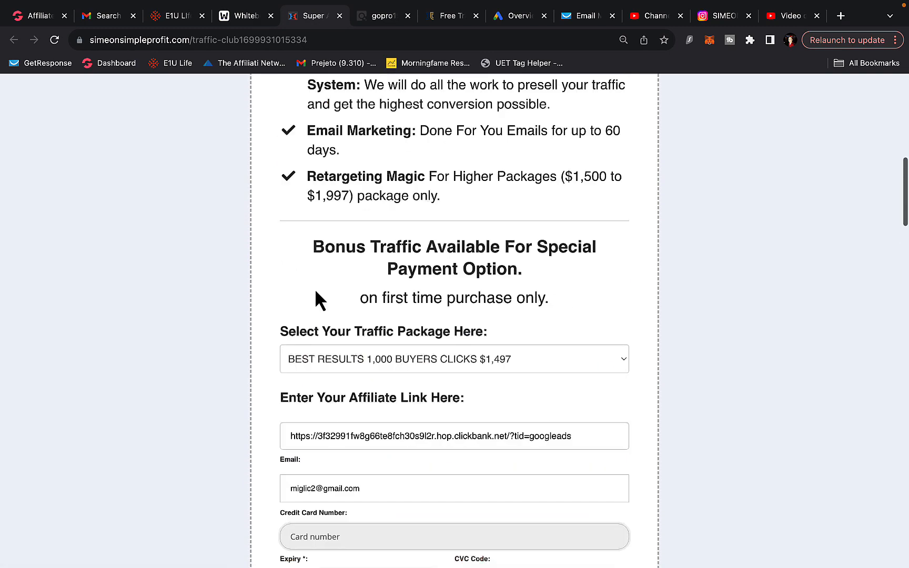
scroll("up", 3)
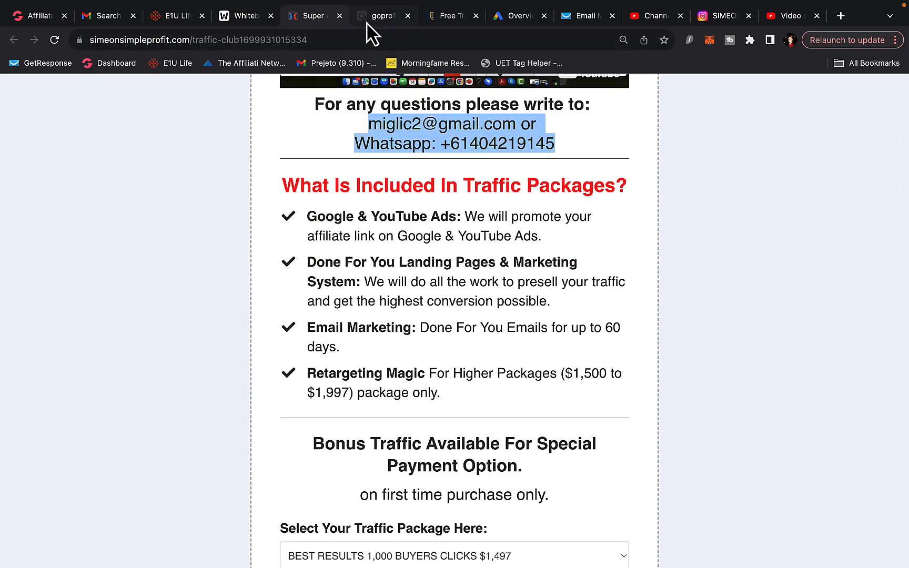
Return to the funnel whiteboard, dismiss the missing-board notice and bring up GetResponse's autoresponder manager
left_click(243, 16)
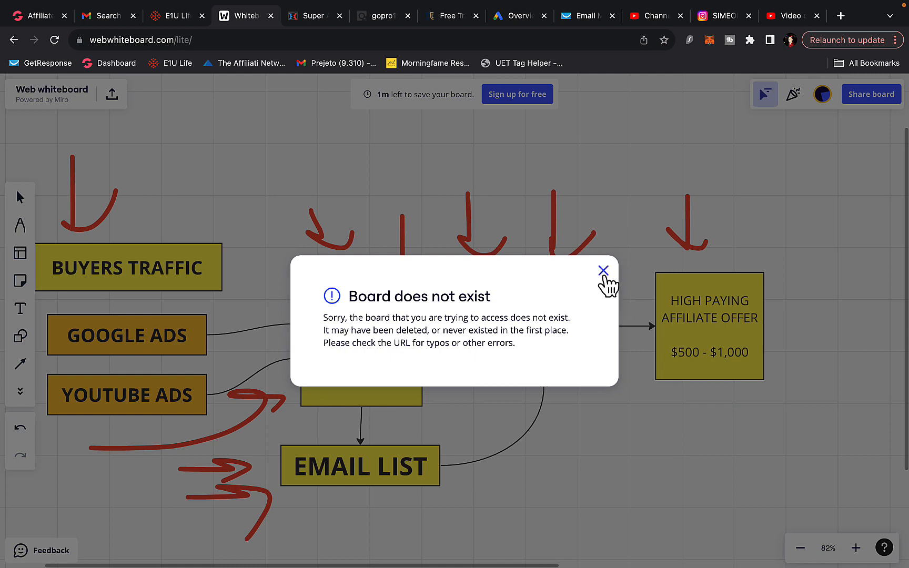
left_click(602, 270)
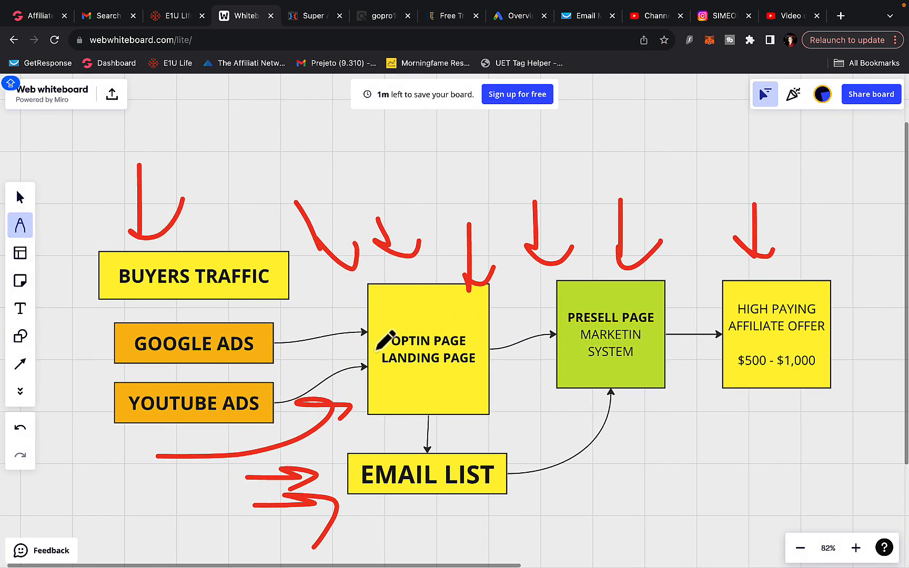
mouse_move(307, 458)
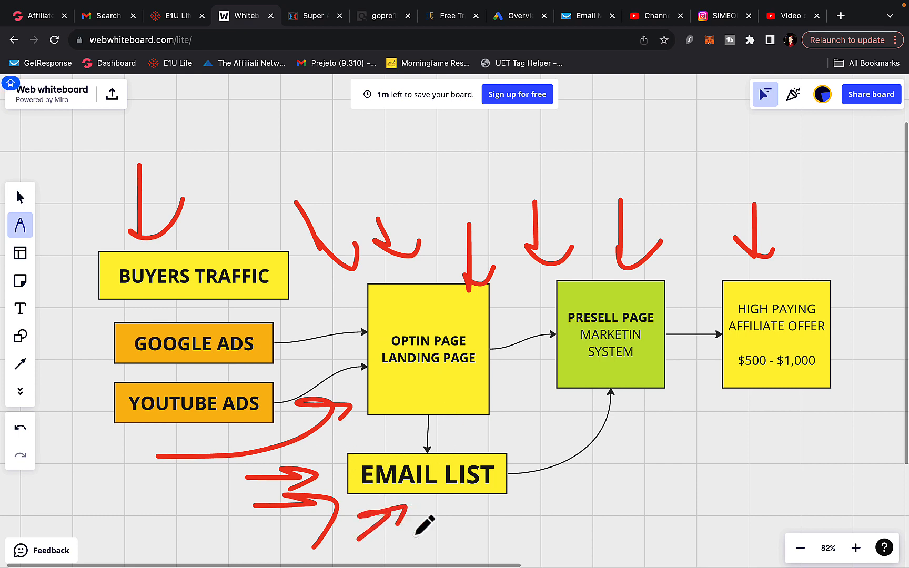
left_click(582, 48)
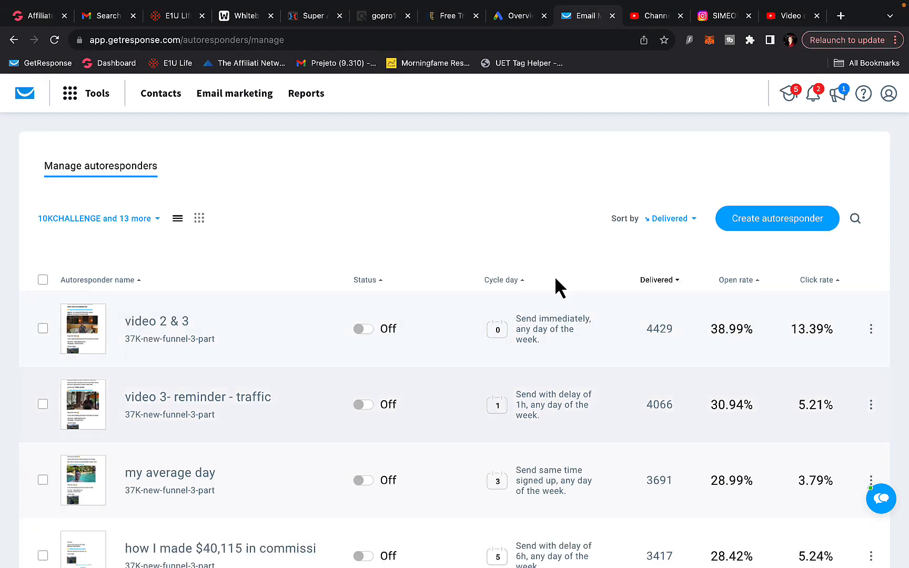
Look down the GetResponse autoresponder list of delivery, open and click rates, then return to the funnel whiteboard
scroll("down", 3)
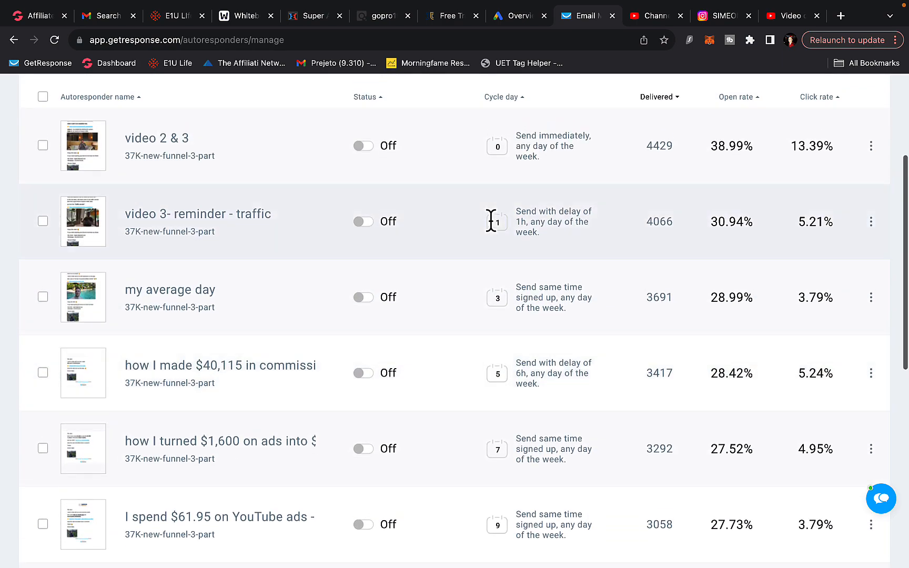
left_click(241, 15)
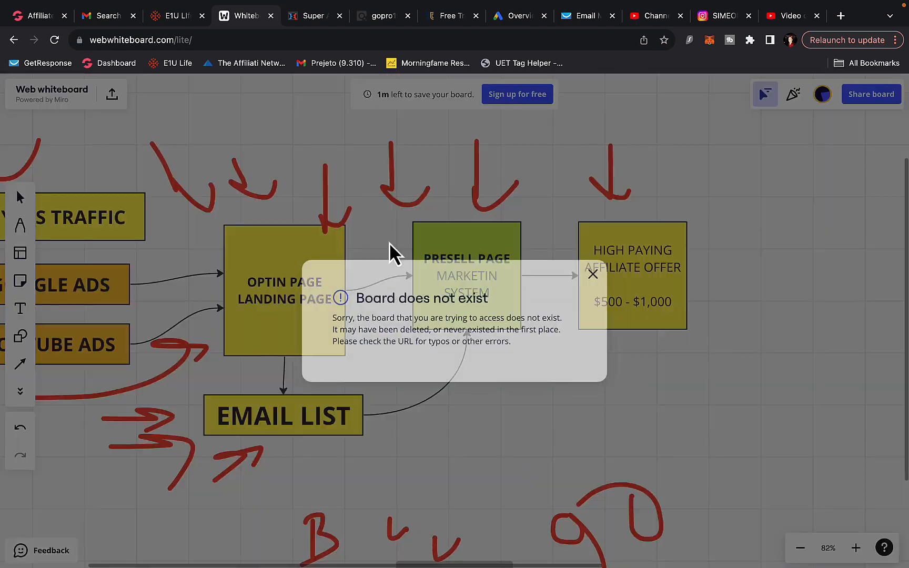
Dismiss the missing-board notice on the whiteboard, then bring up the Google Ads campaign overview
left_click(593, 274)
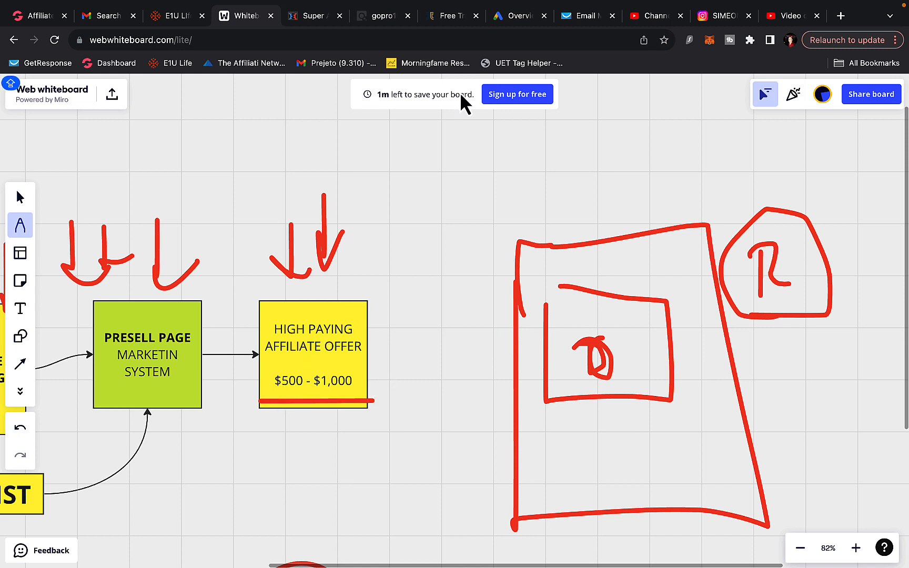
mouse_move(607, 408)
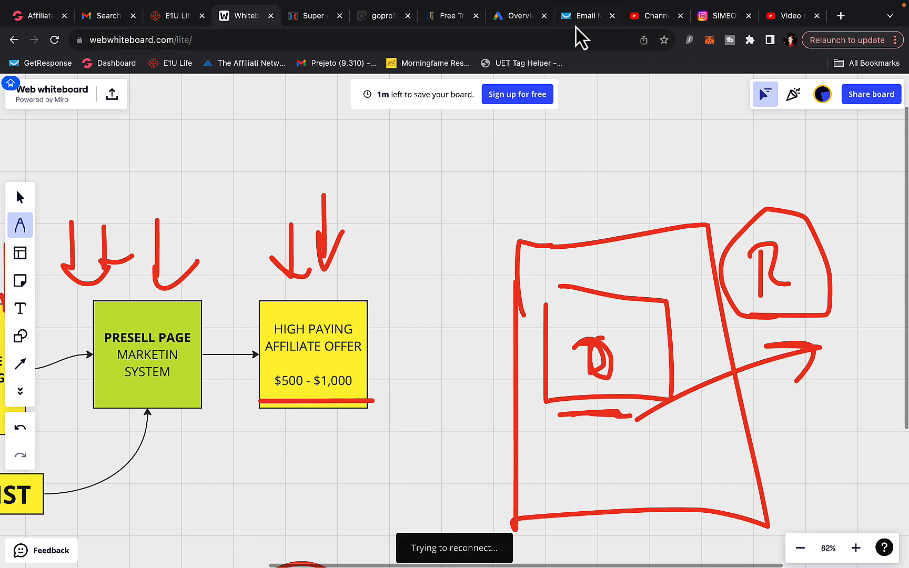
left_click(516, 16)
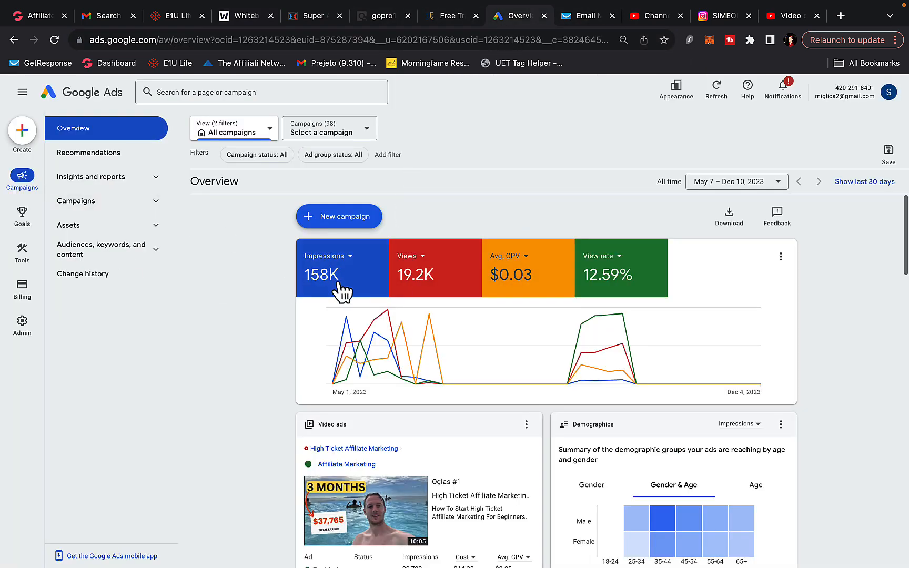
mouse_move(11, 142)
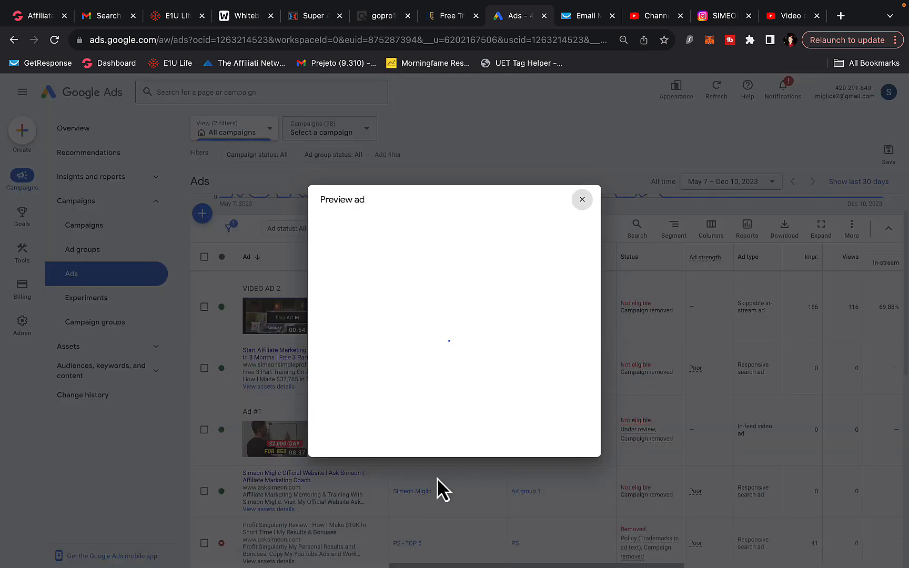
Switch from the Google Ads ad preview to the E1U Life back-office dashboard
left_click(164, 15)
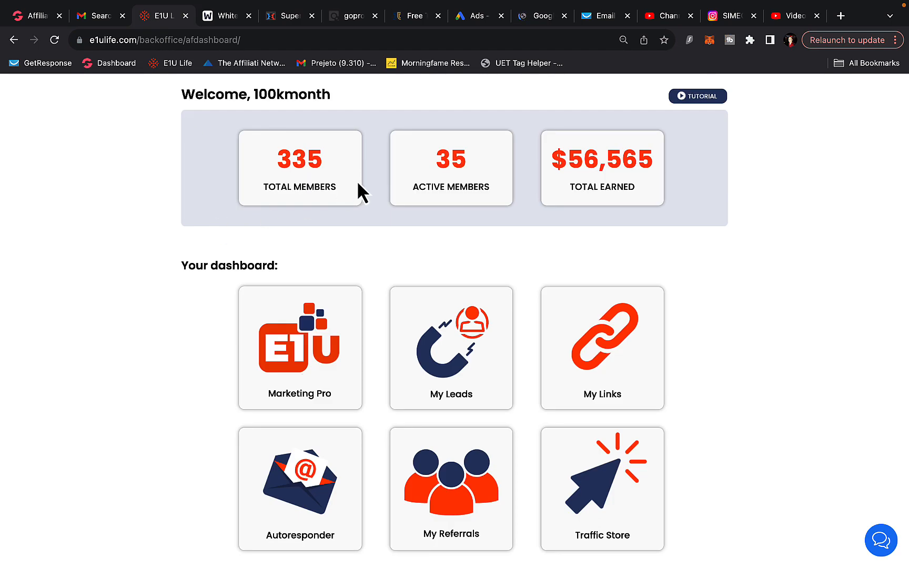
Review the E1U Life member and earnings totals, then switch to the GrooveSell affiliate commission dashboard
double_click(602, 191)
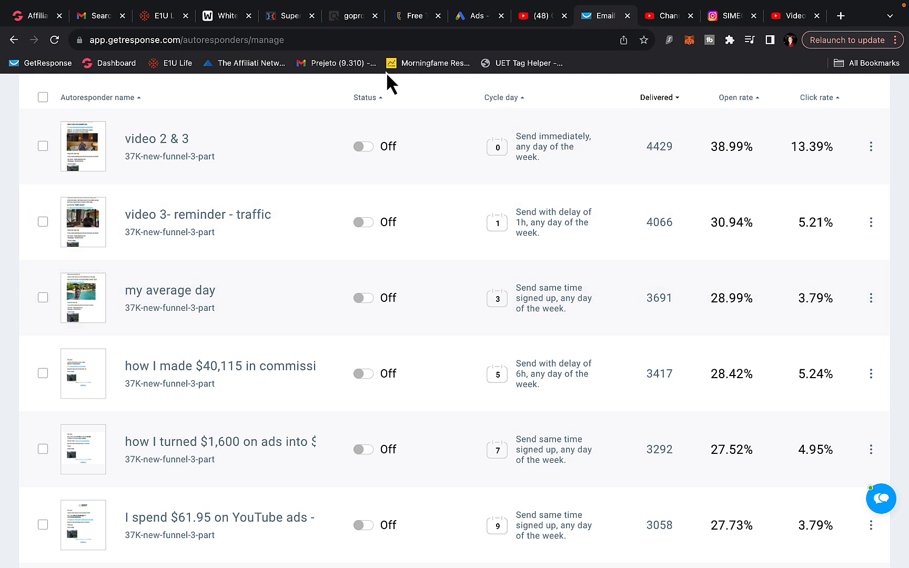
left_click(227, 16)
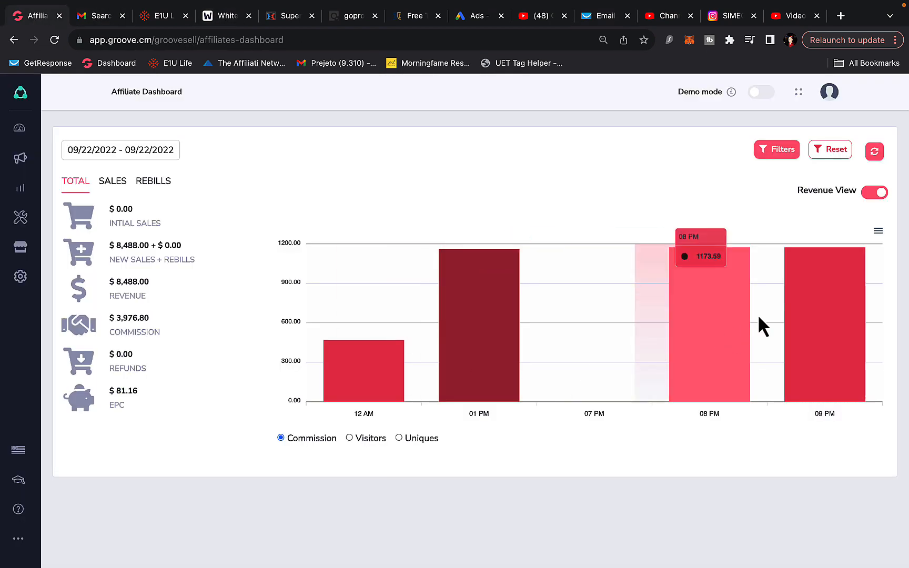
Browse far down the Instagram profile's travel photo grid, then switch to the traffic club order page
left_click(722, 16)
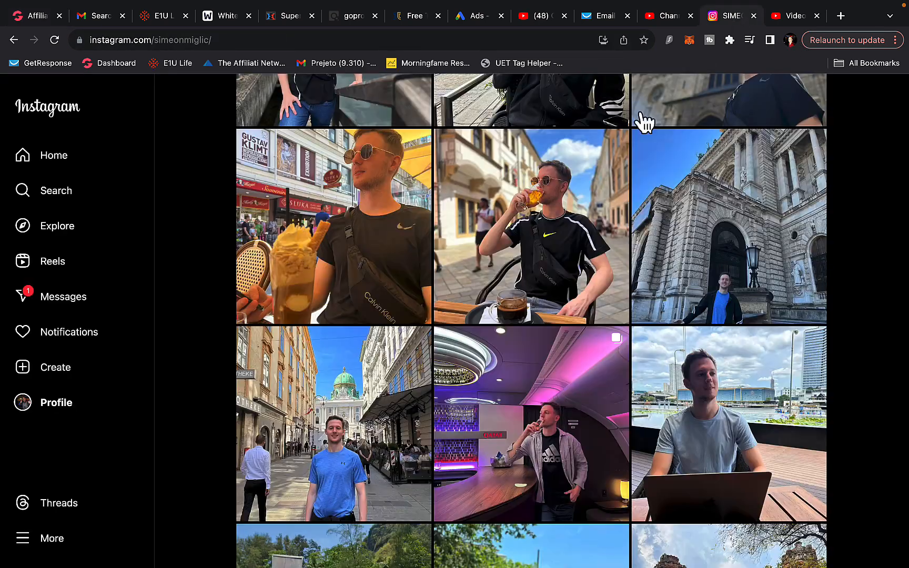
scroll("down", 3)
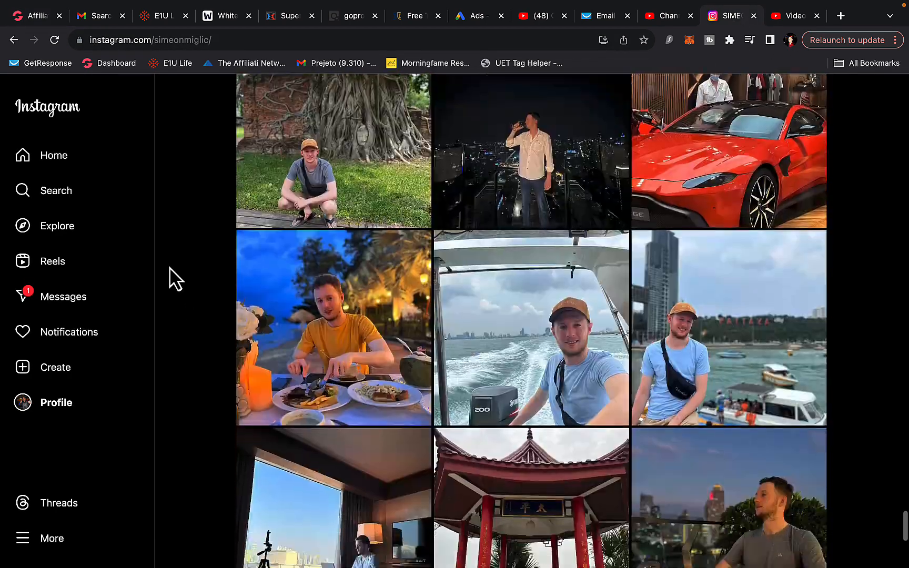
scroll("down", 3)
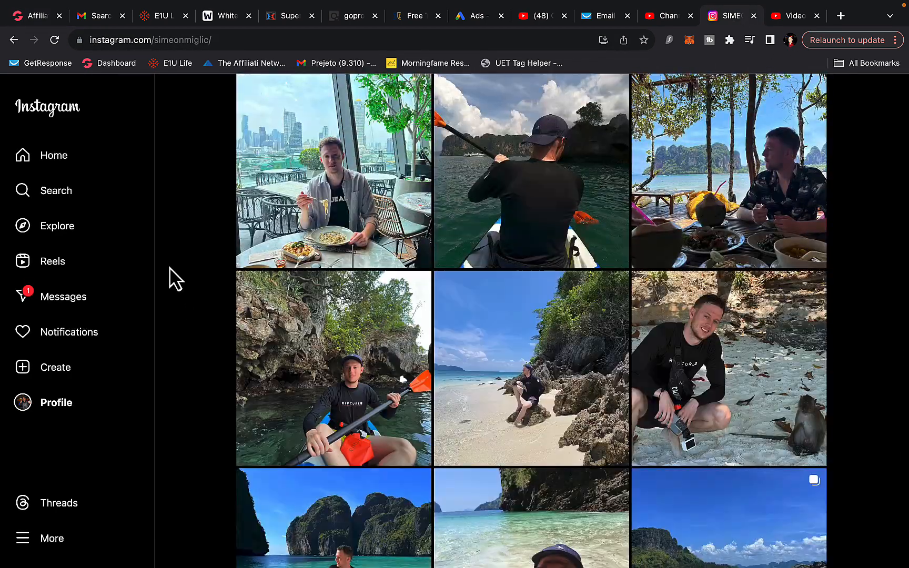
scroll("down", 3)
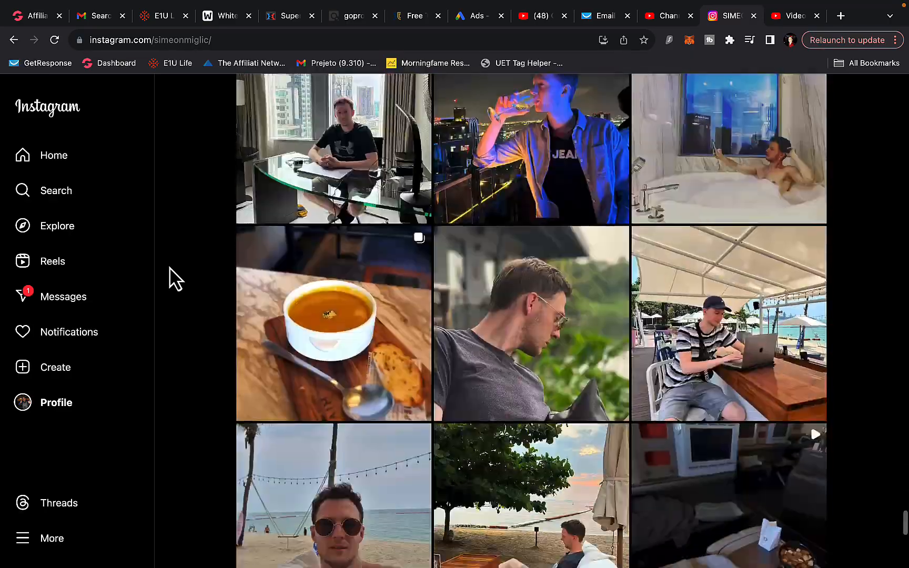
scroll("down", 3)
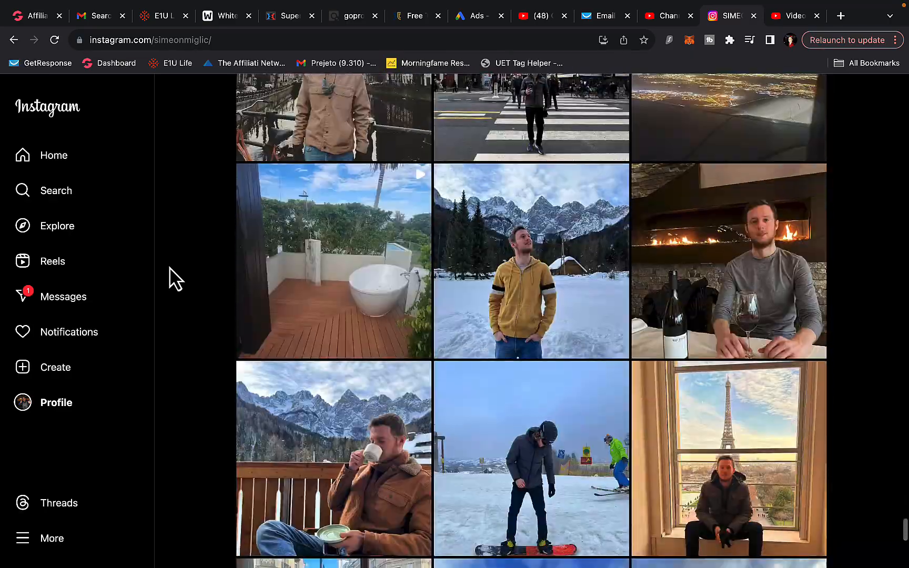
scroll("down", 3)
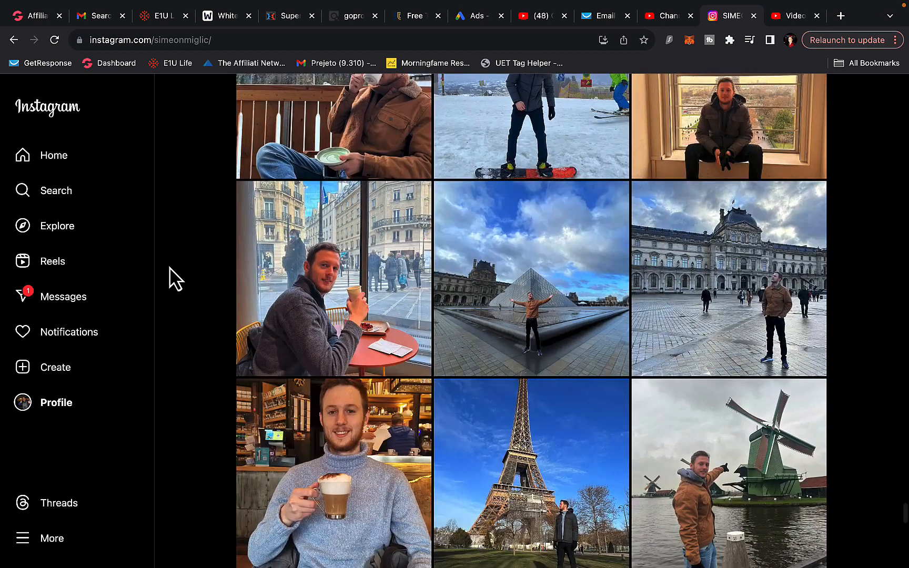
scroll("down", 3)
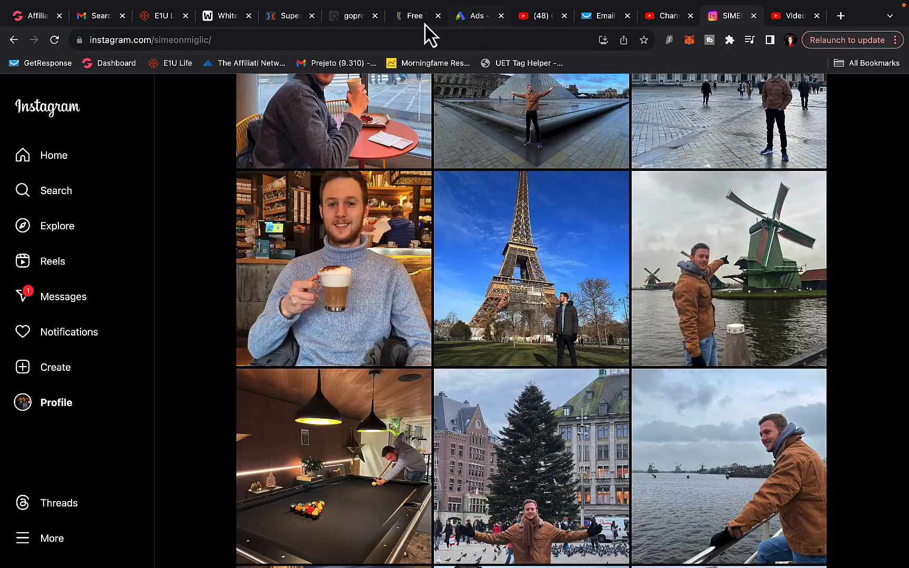
left_click(350, 15)
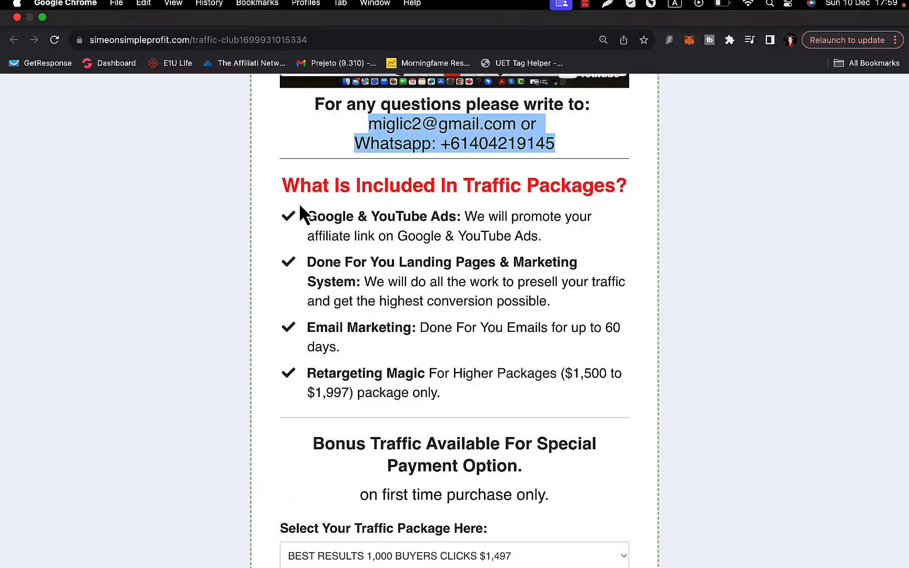
scroll("up", 3)
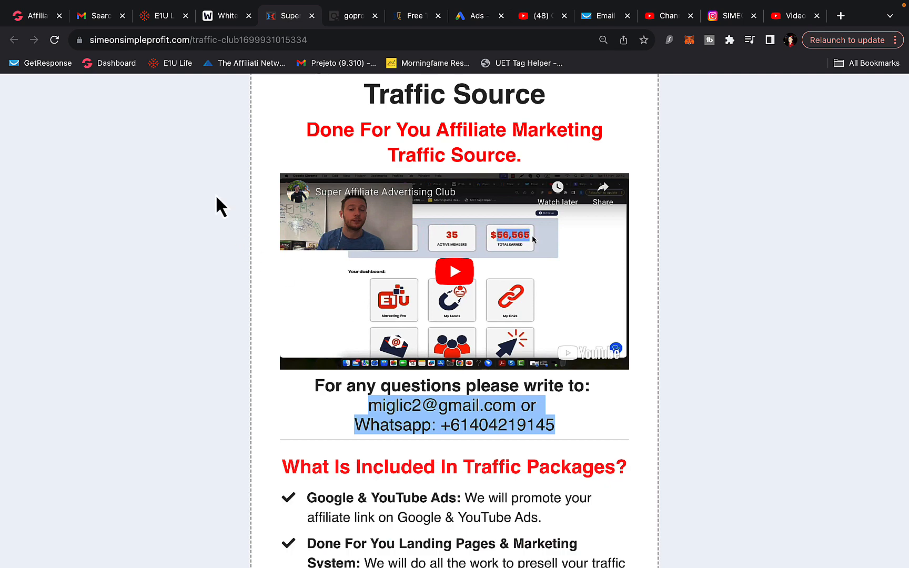
mouse_move(63, 31)
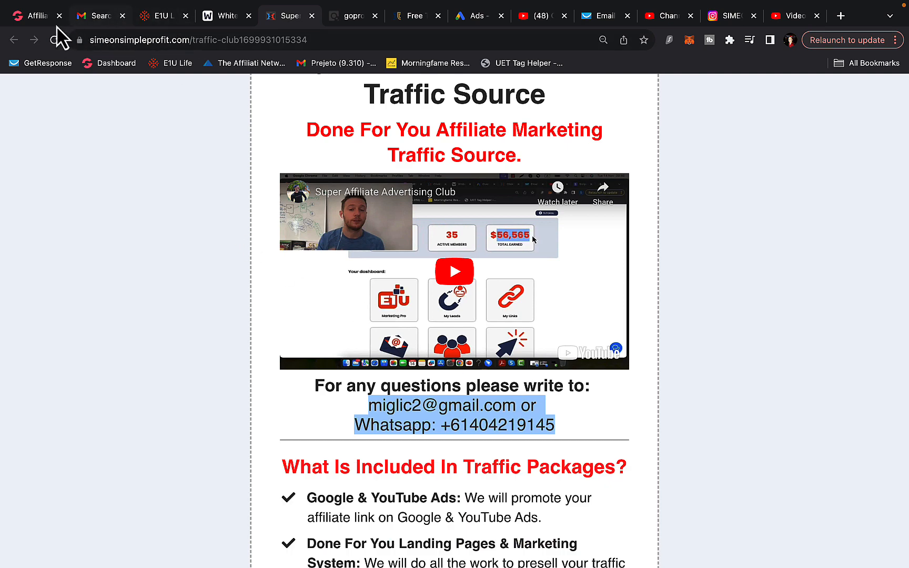
mouse_move(717, 32)
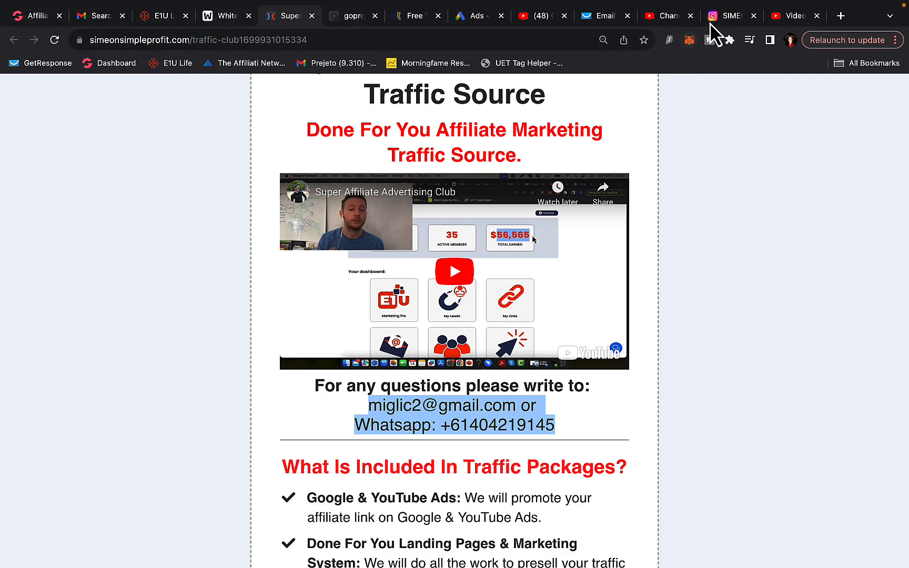
Scroll further through the Instagram travel photo grid, then switch to the YouTube video preview demo
left_click(725, 16)
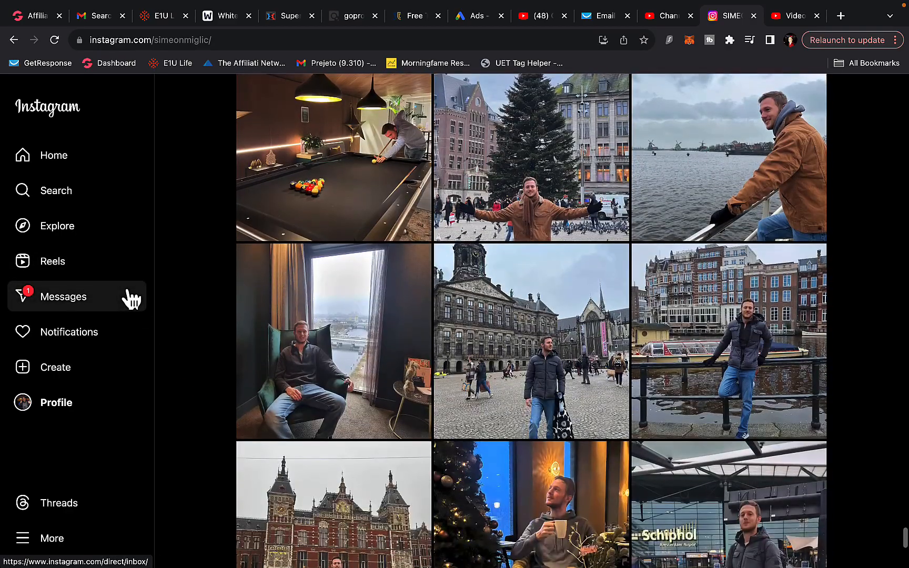
scroll("down", 3)
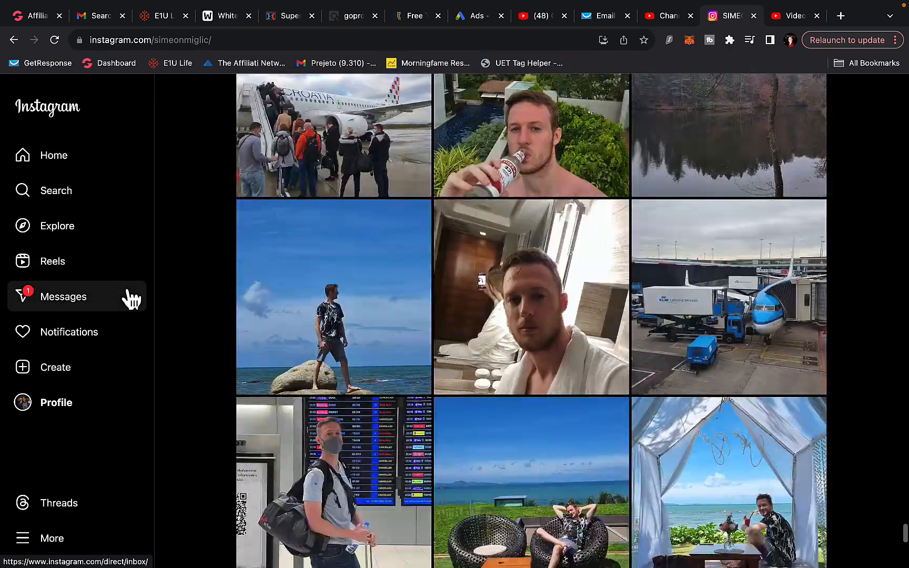
scroll("down", 3)
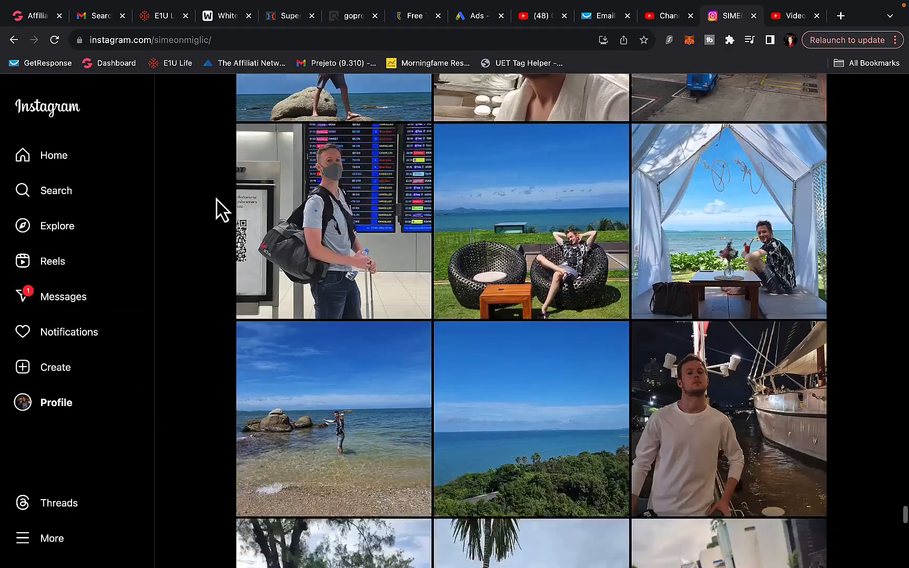
scroll("down", 3)
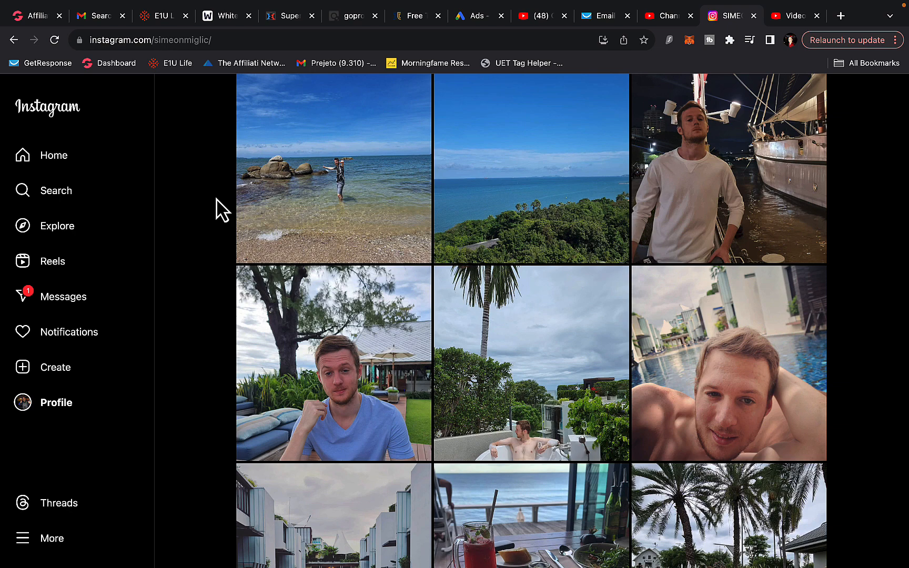
mouse_move(545, 30)
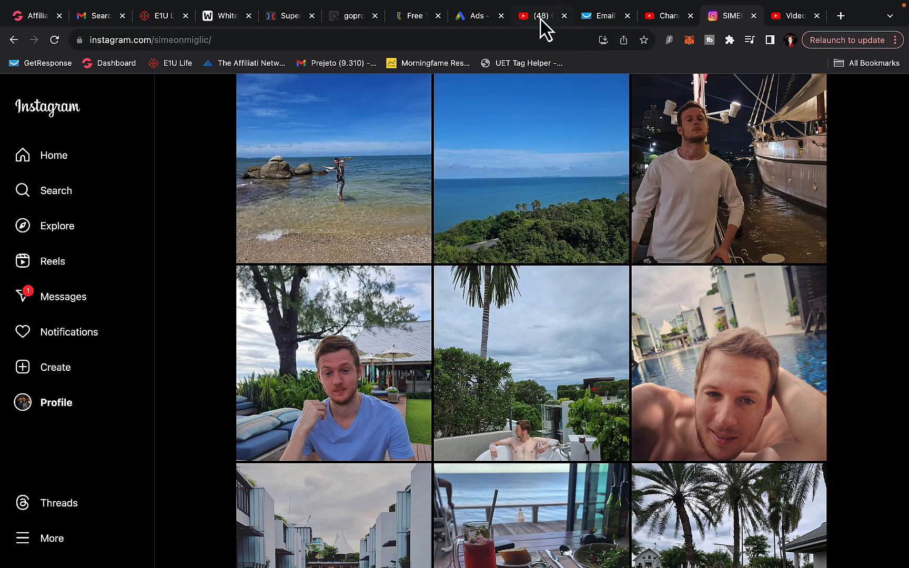
left_click(538, 16)
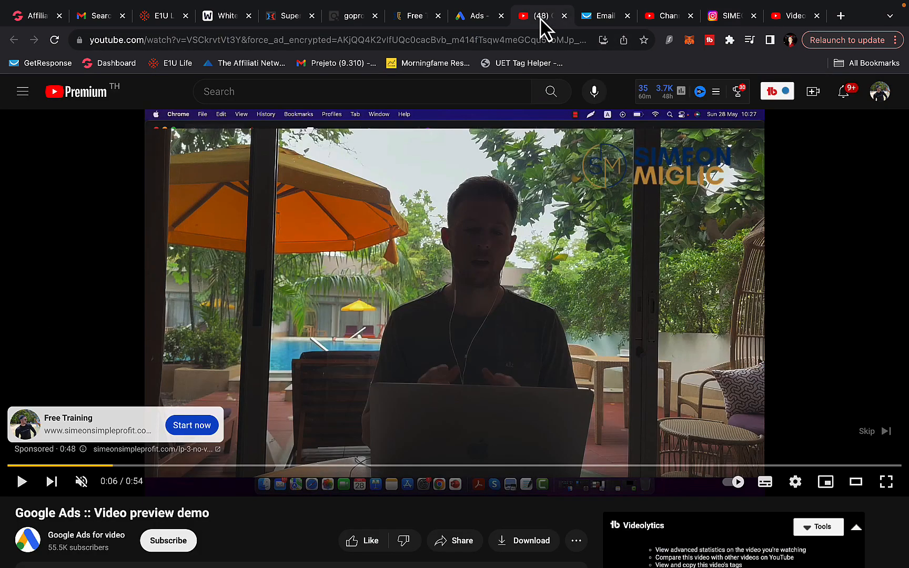